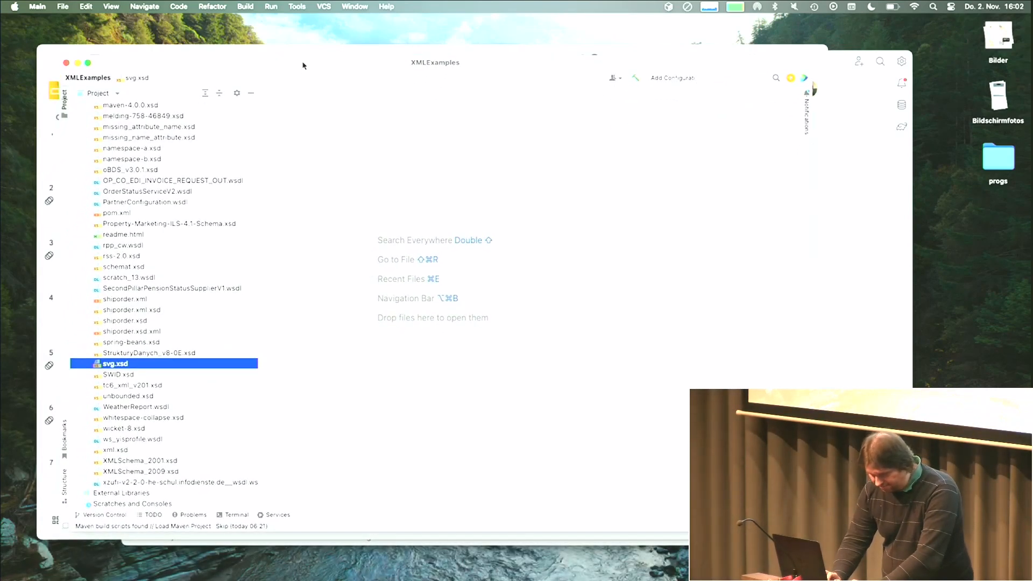
mouse_move(132, 252)
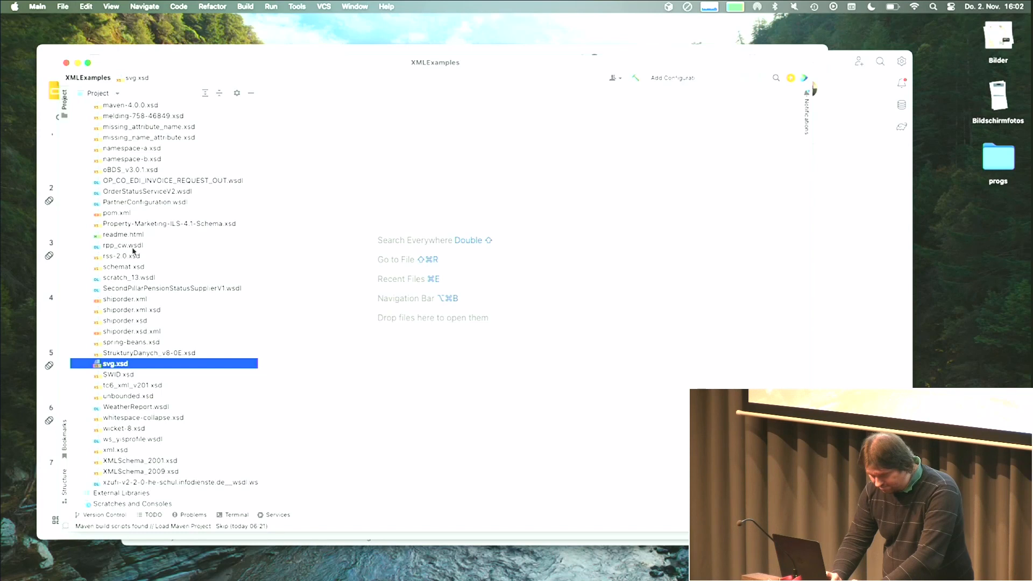
Open rss-2.0.xsd from the XMLExamples project in the editor.
double_click(122, 255)
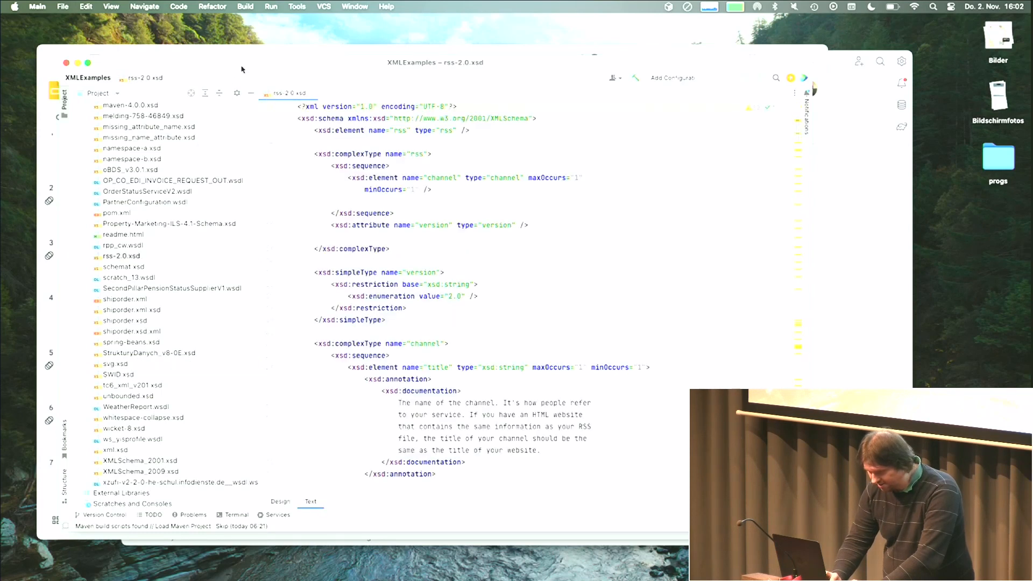
Maximize the window, skim the XSD source, and switch rss-2.0.xsd to its Design diagram.
click(86, 62)
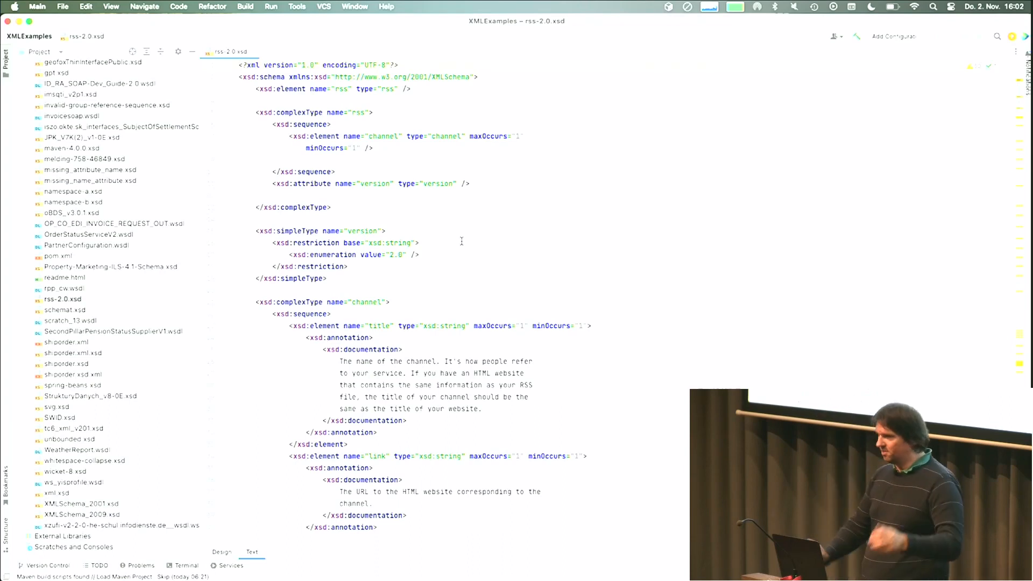
scroll(down, 3)
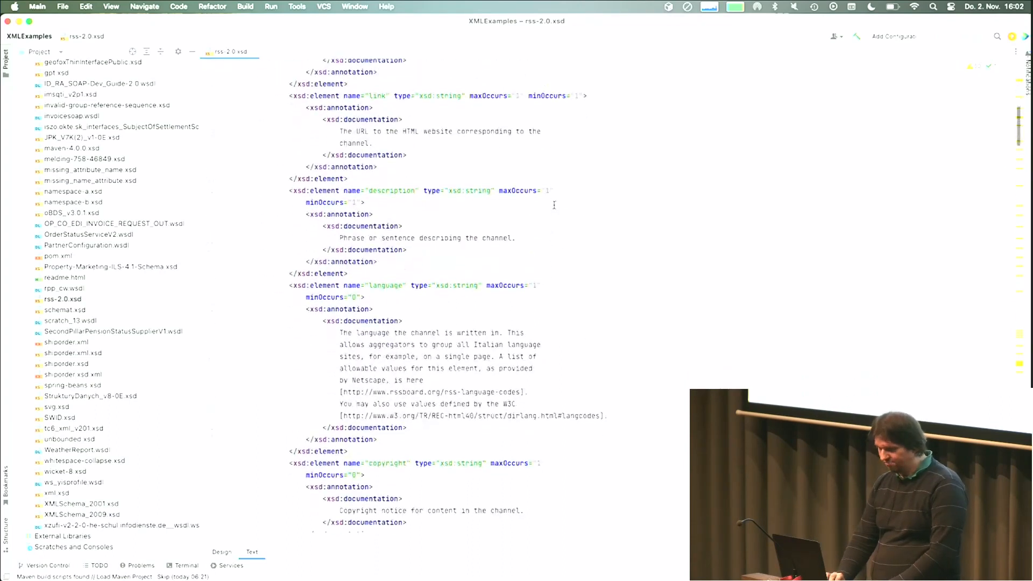
scroll(down, 3)
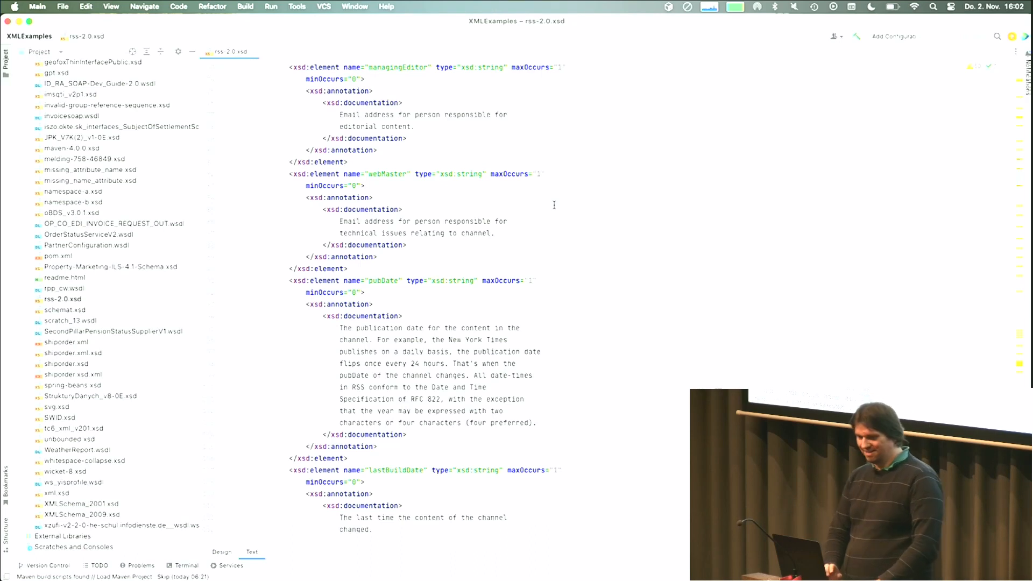
scroll(down, 3)
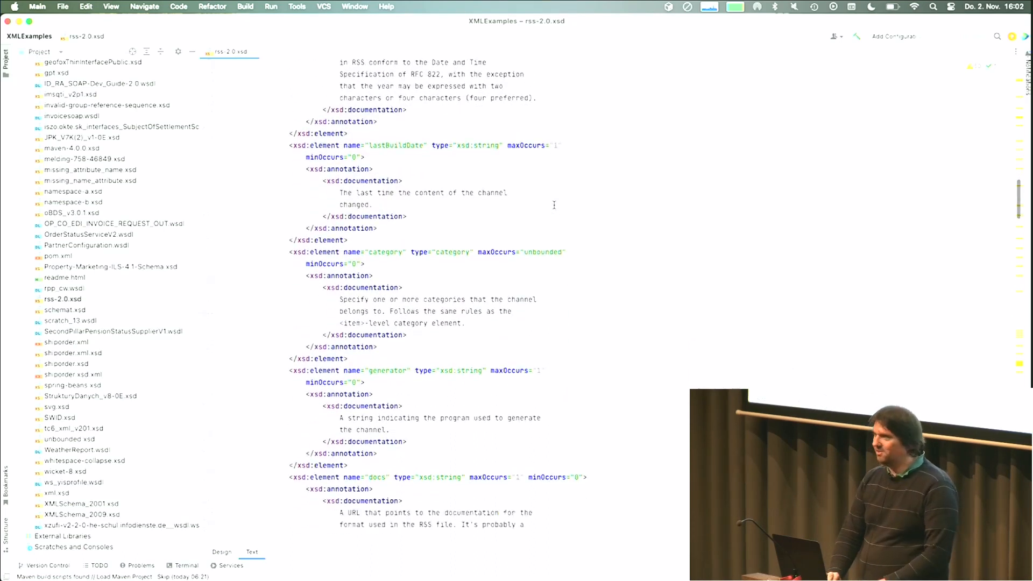
scroll(down, 3)
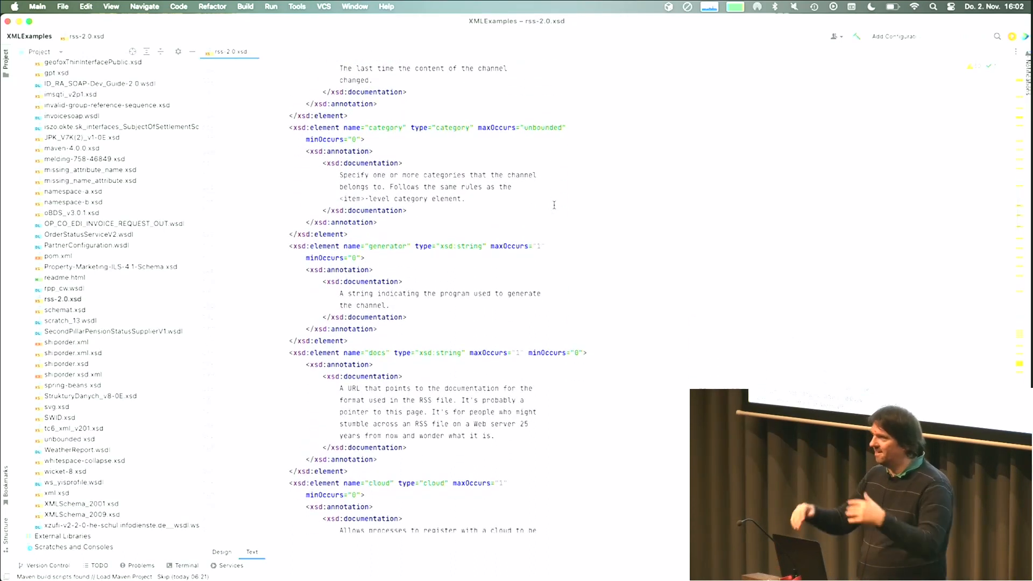
scroll(down, 3)
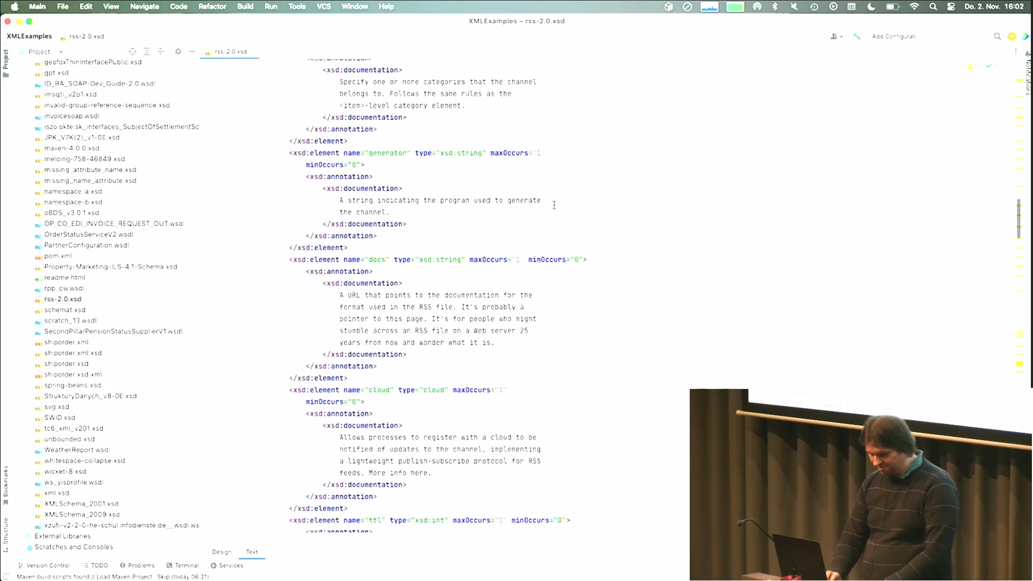
click(222, 552)
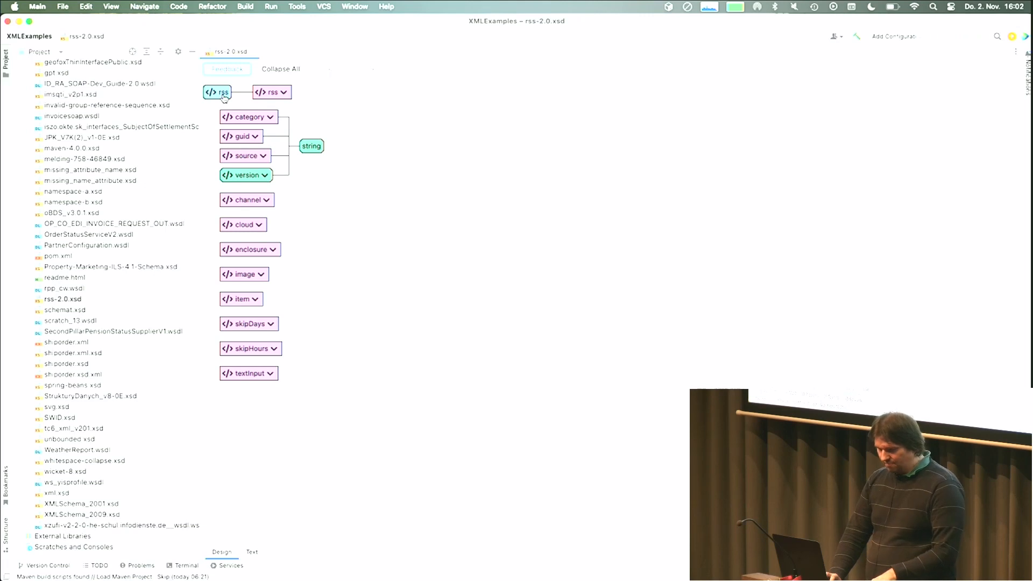
Expand the rss element box to reveal its version attribute and channel child.
click(311, 91)
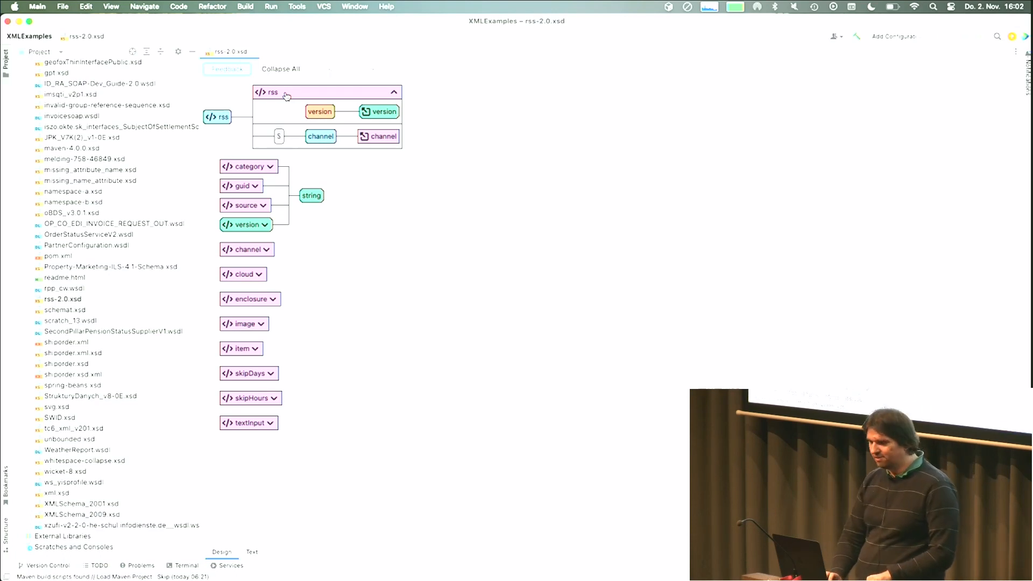
mouse_move(314, 165)
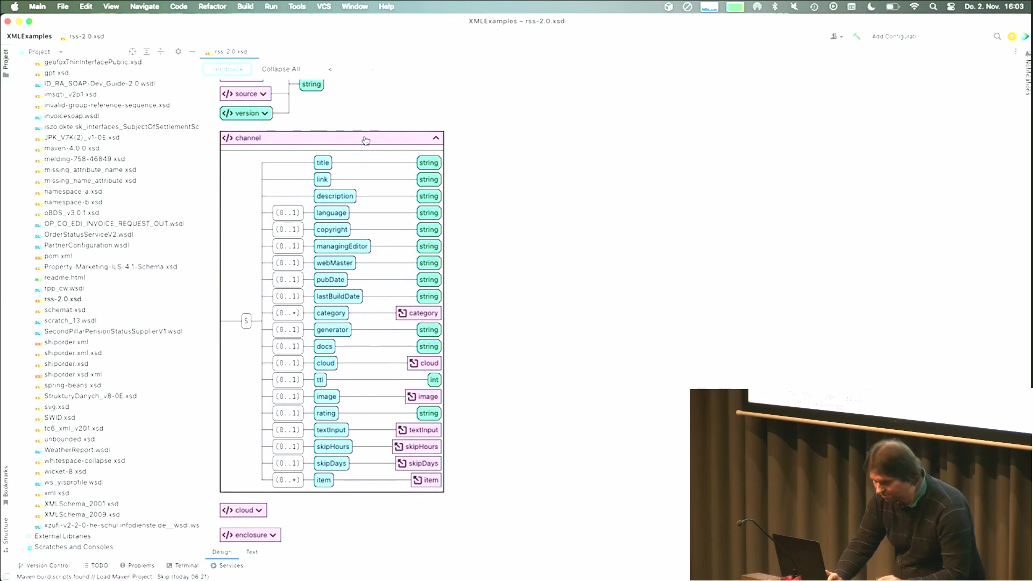
mouse_move(354, 197)
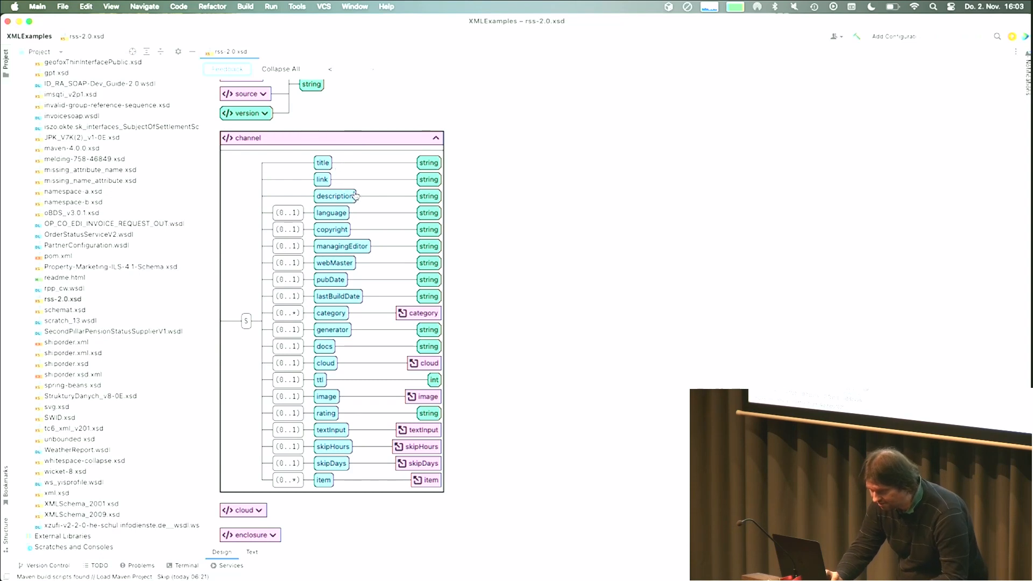
mouse_move(354, 196)
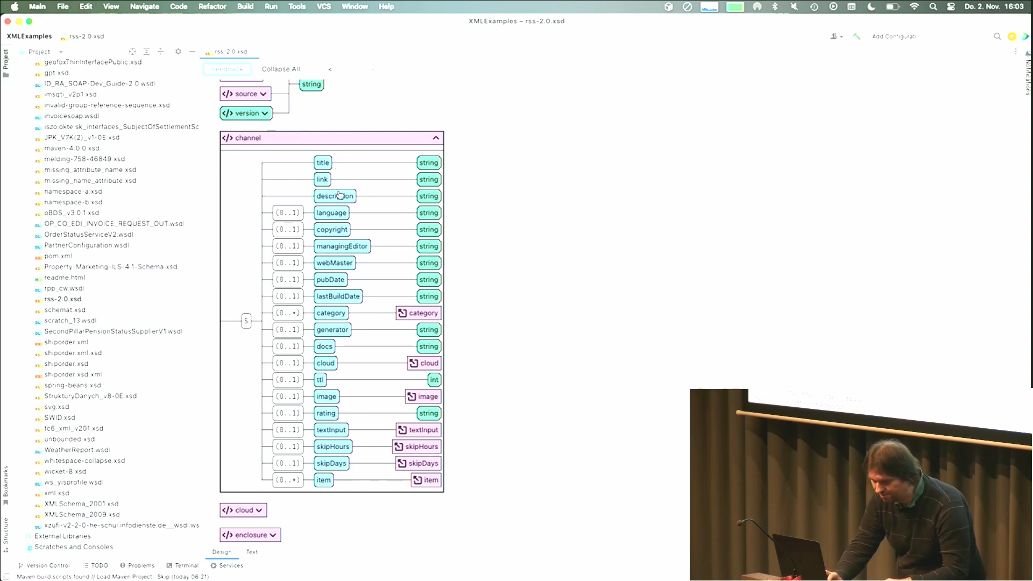
mouse_move(294, 372)
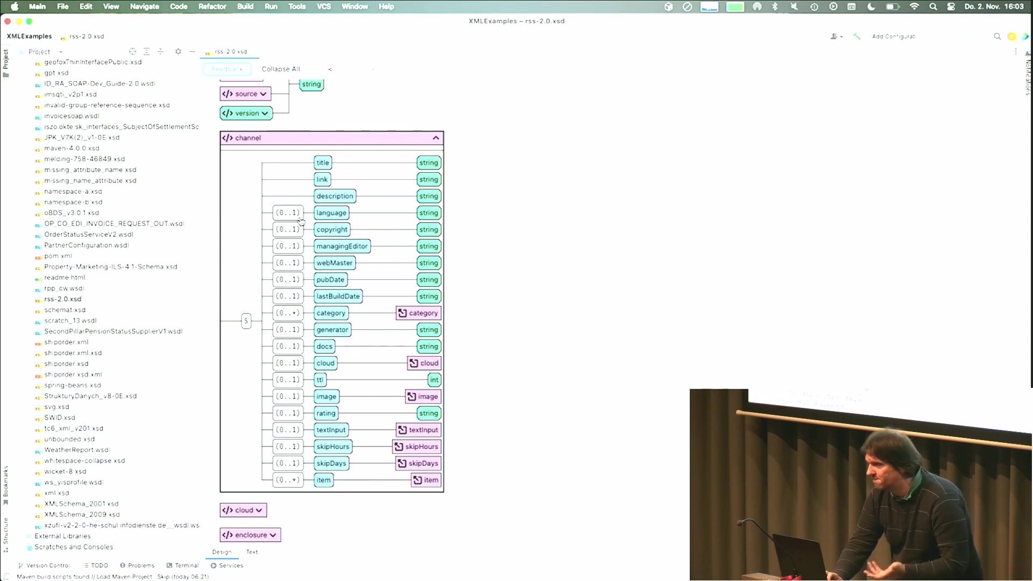
mouse_move(247, 329)
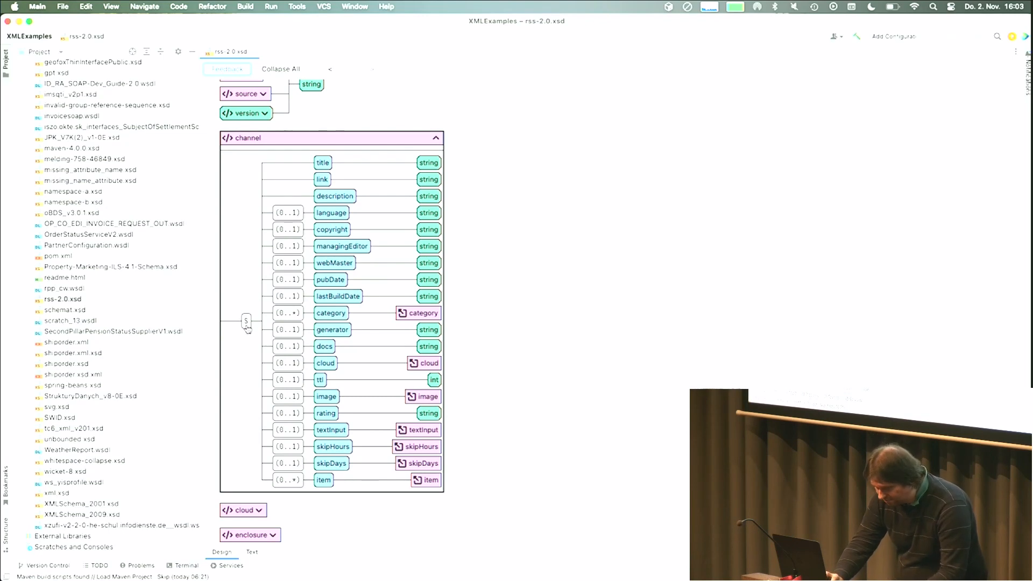
mouse_move(369, 320)
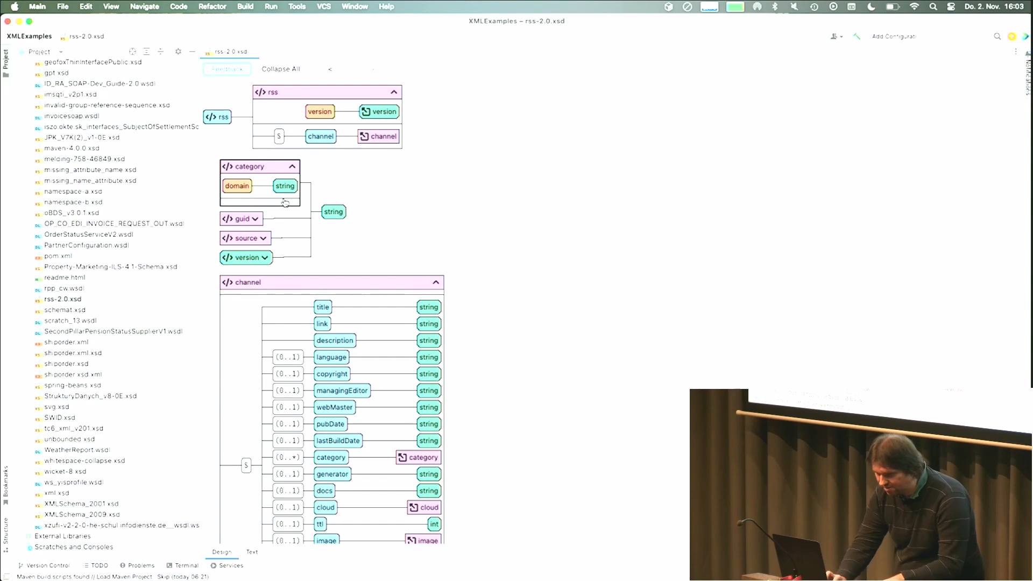
mouse_move(336, 219)
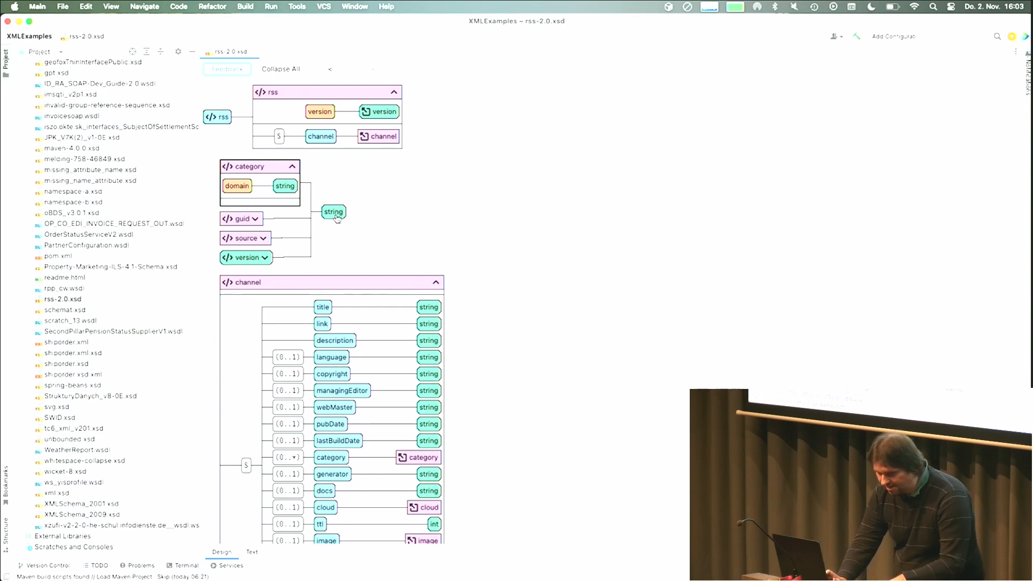
mouse_move(252, 191)
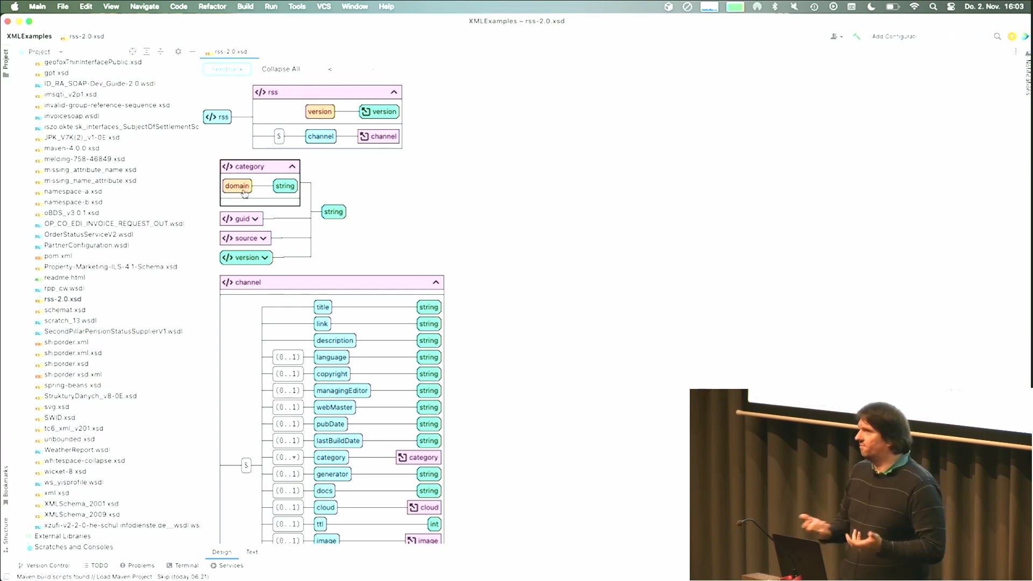
mouse_move(453, 141)
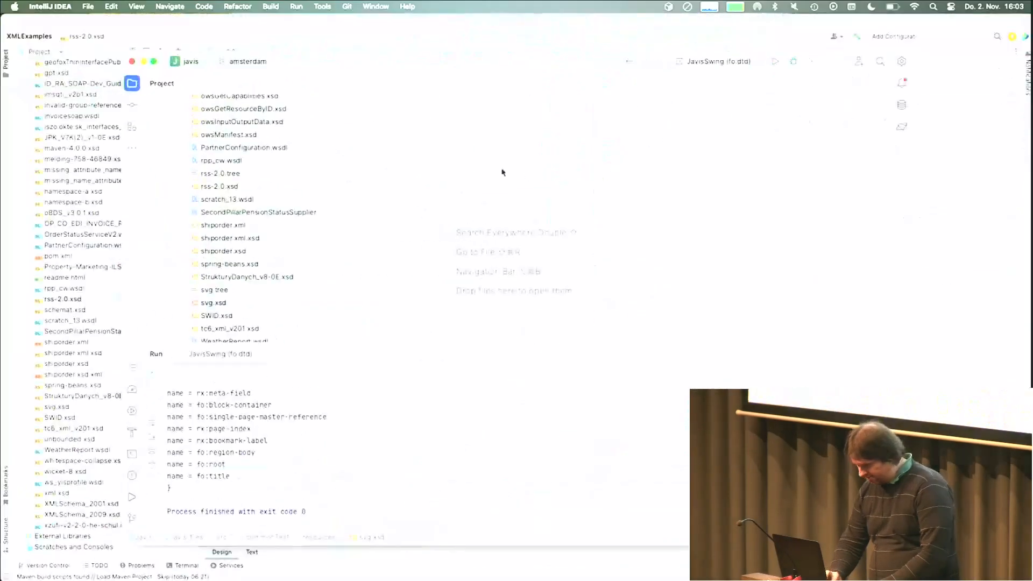
Select and run the JavisSwing (rss-2.0.tree) run configuration.
click(718, 61)
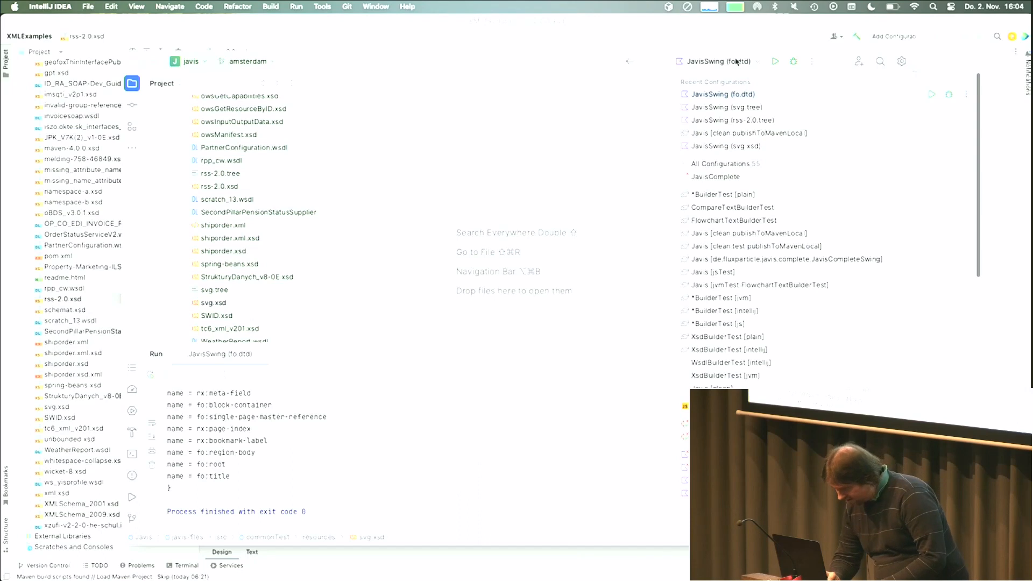
click(727, 120)
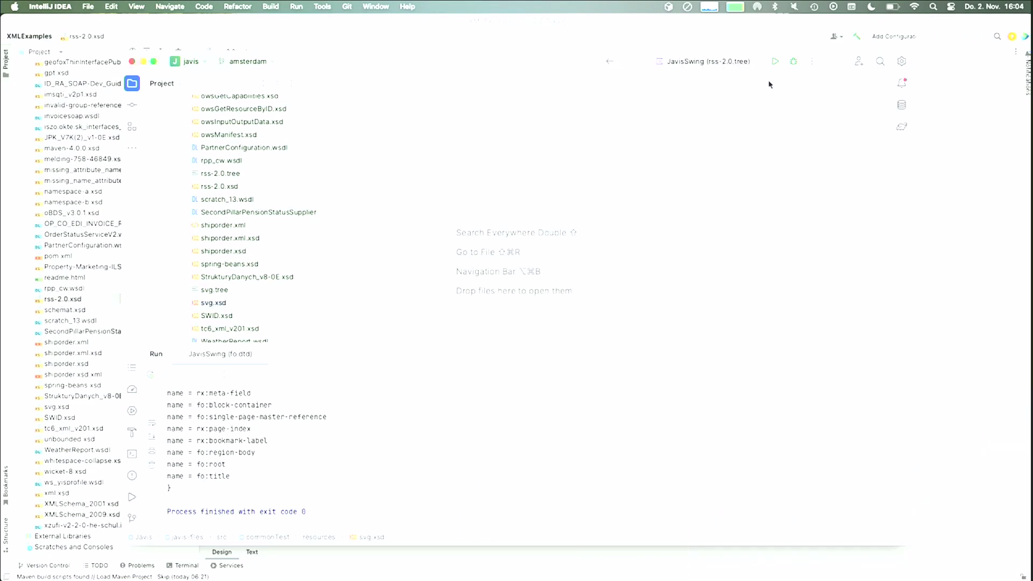
click(775, 61)
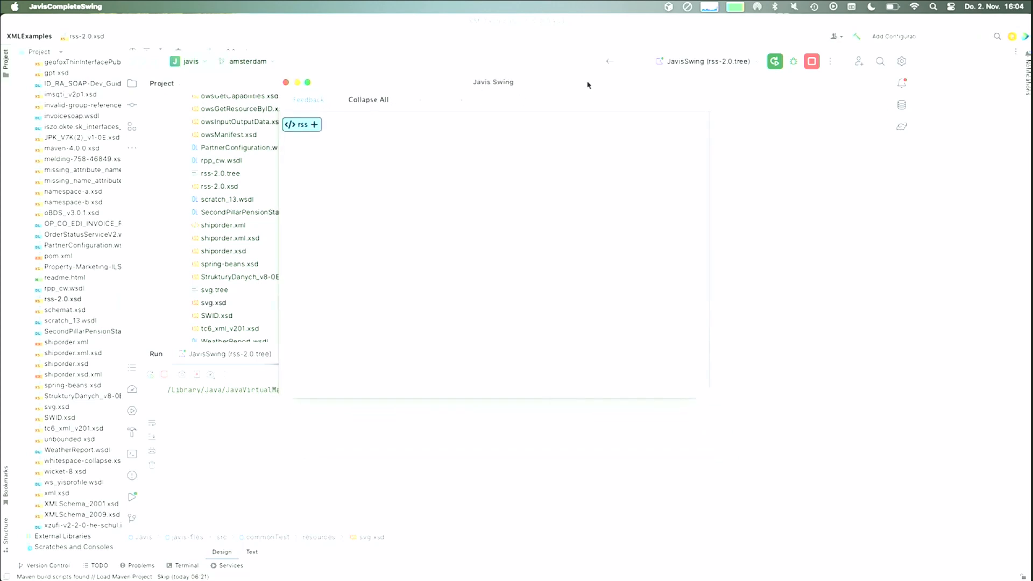
mouse_move(312, 145)
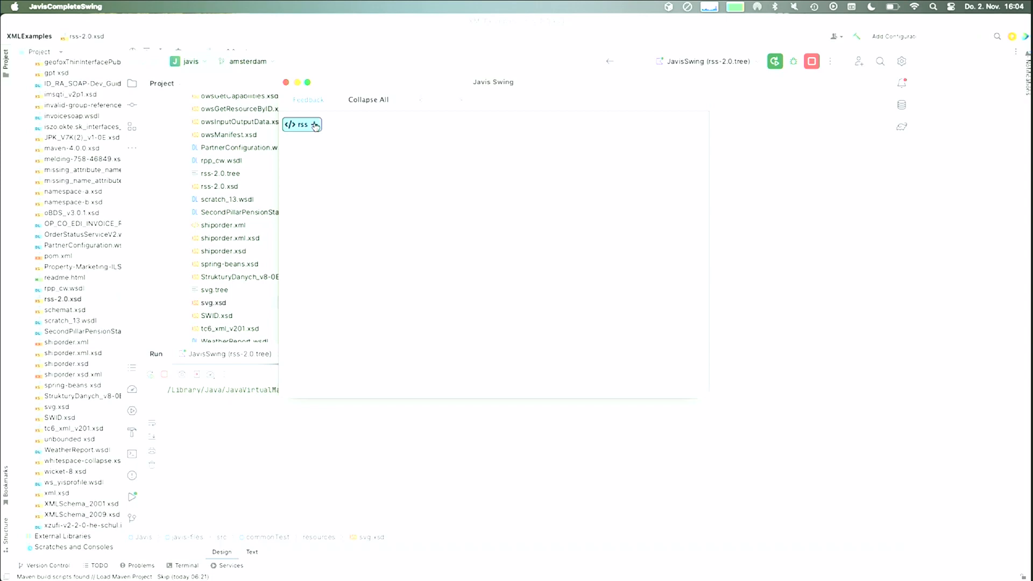
Expand rss and then channel in the Javis Swing tree.
click(317, 124)
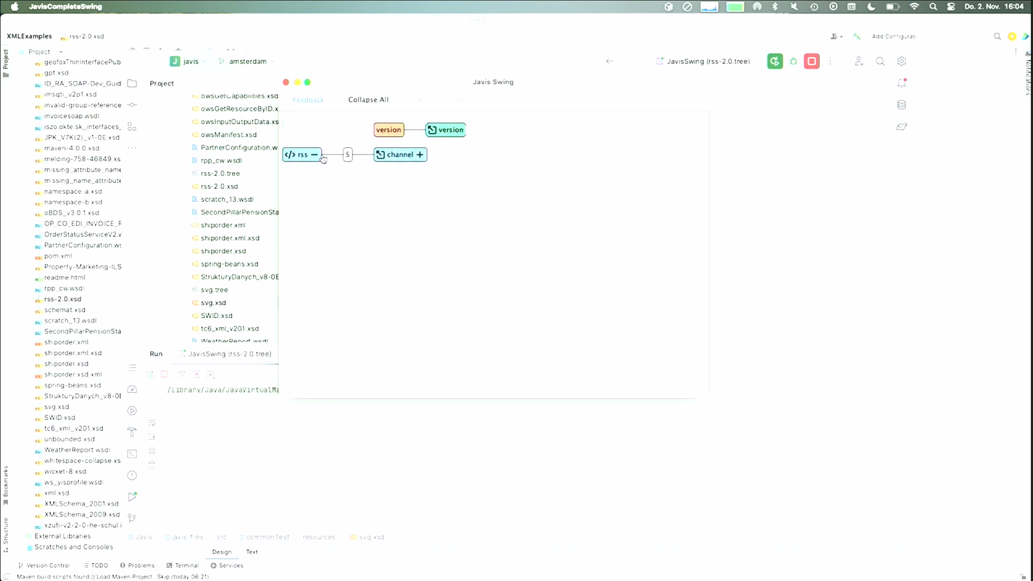
mouse_move(346, 163)
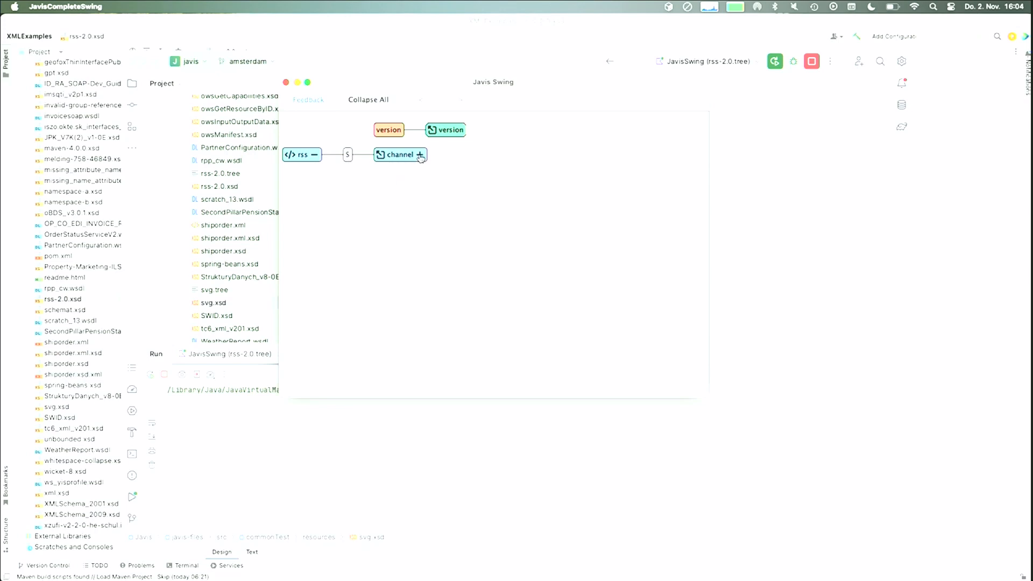
click(420, 155)
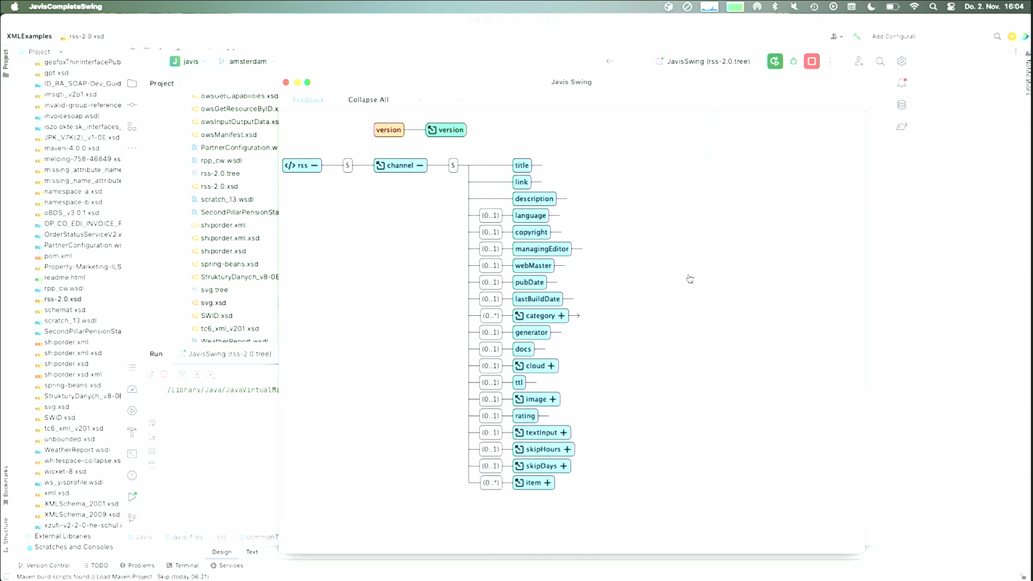
mouse_move(548, 162)
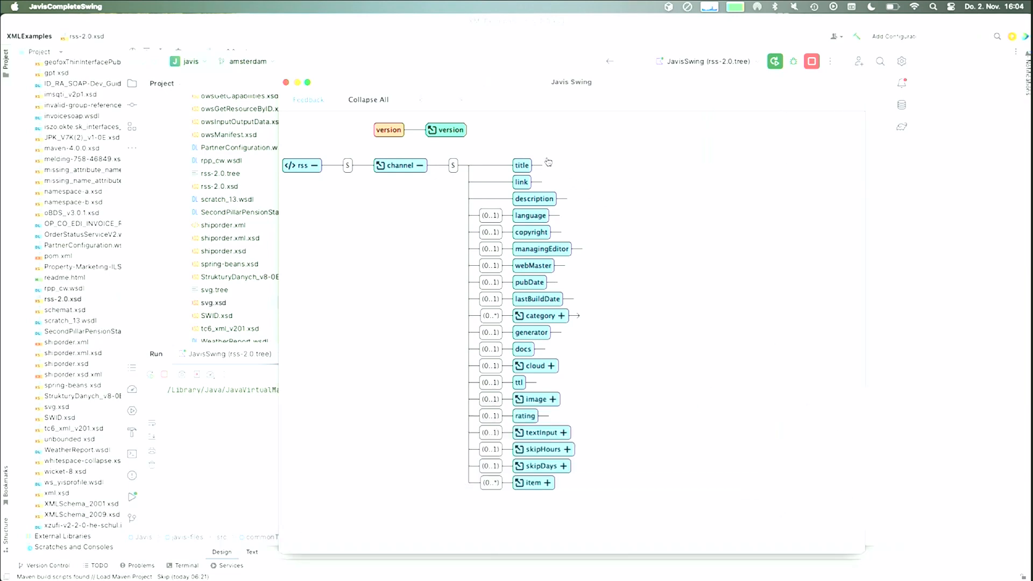
mouse_move(561, 183)
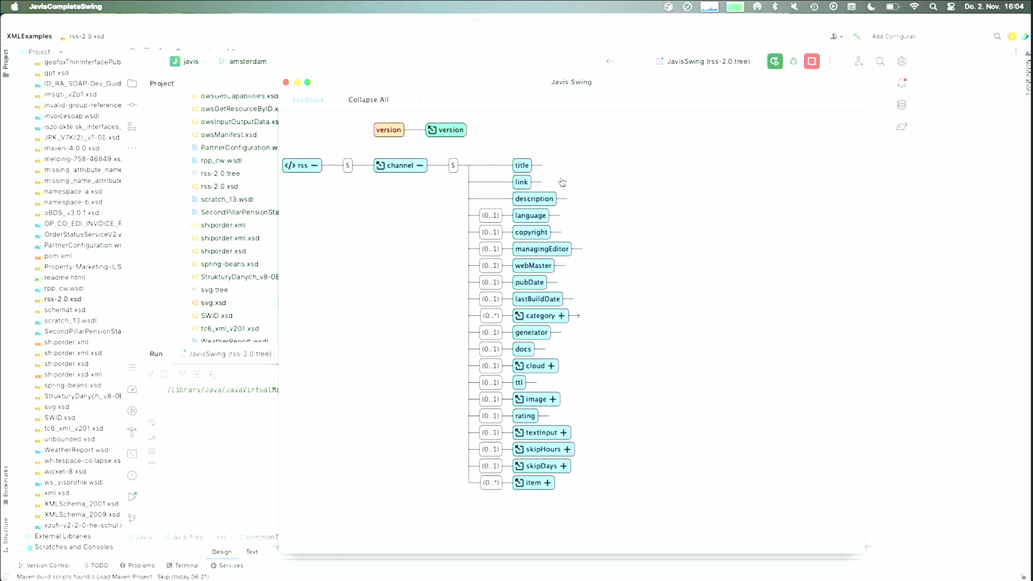
mouse_move(605, 270)
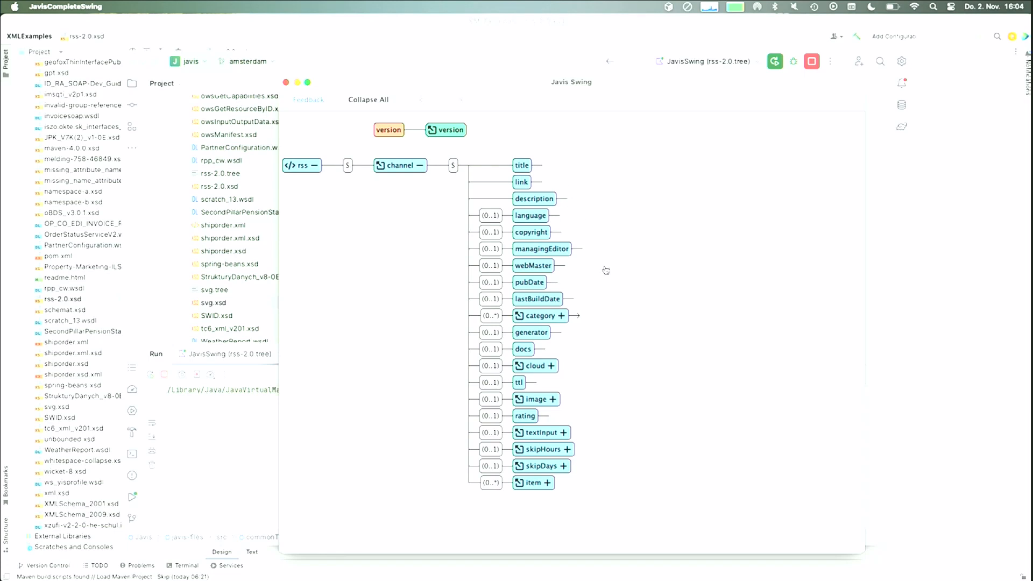
mouse_move(563, 320)
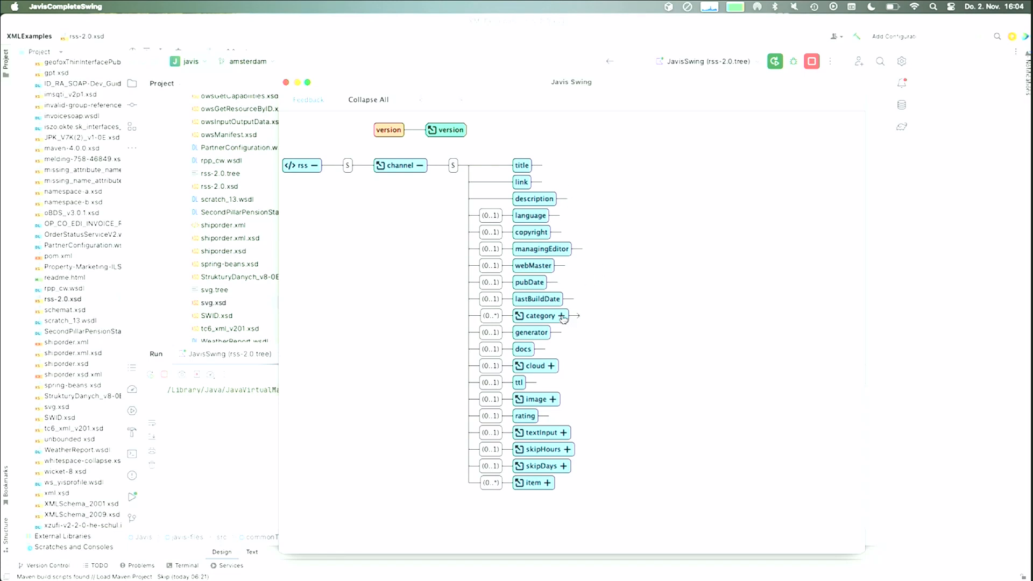
Expand the category node to show its string-typed domain attribute.
click(563, 316)
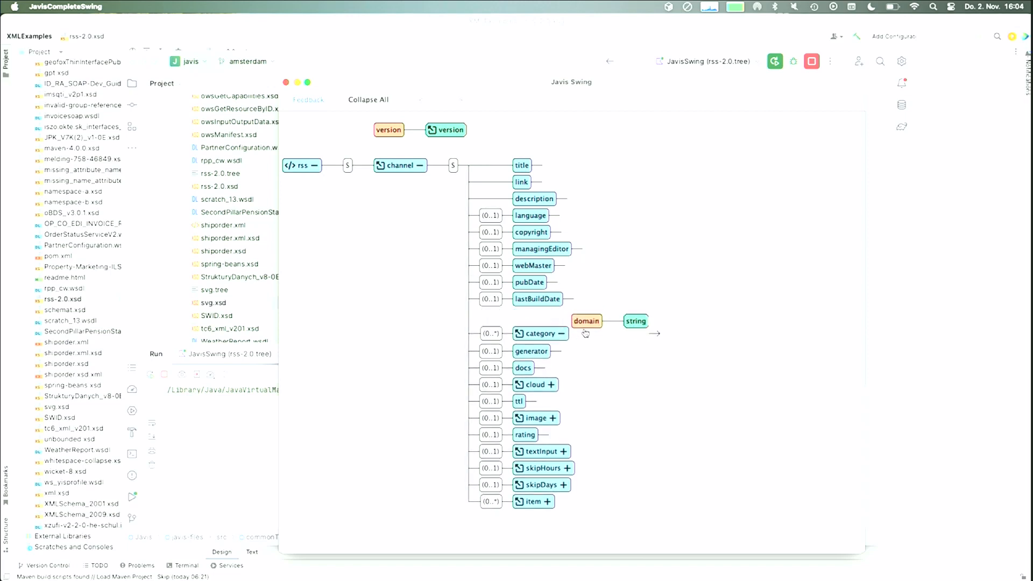
mouse_move(627, 332)
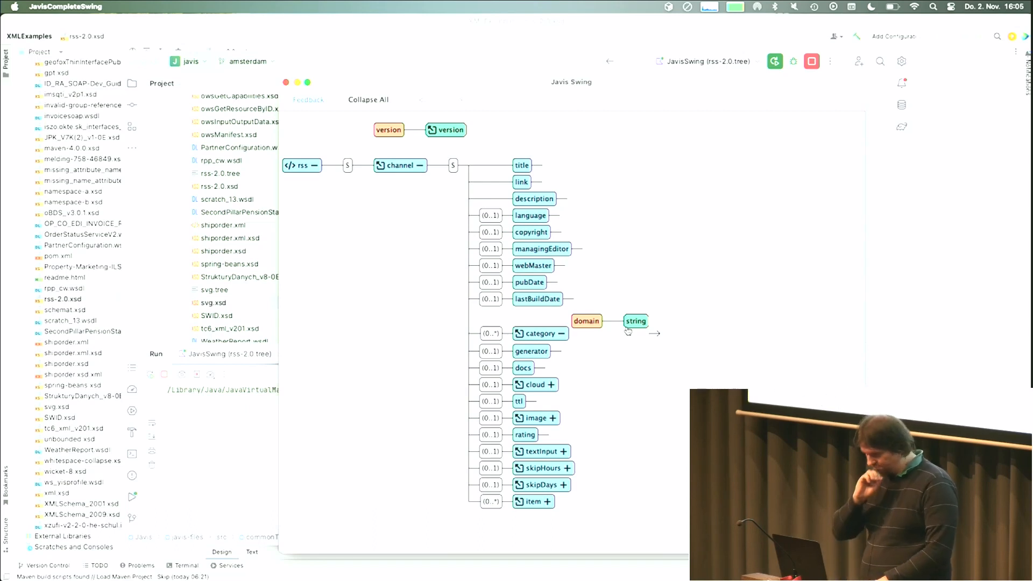
mouse_move(472, 146)
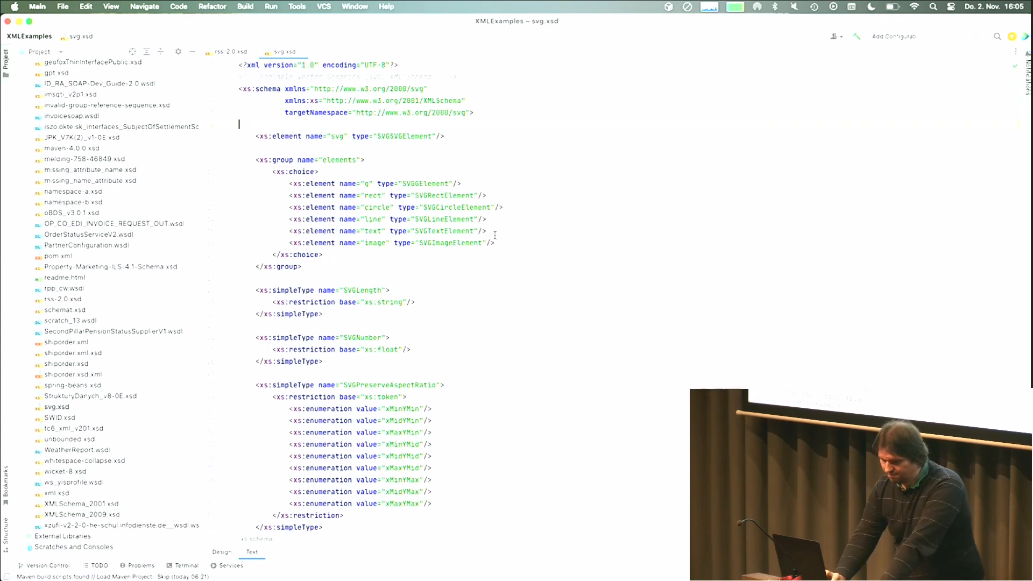
Switch svg.xsd to the Design diagram and expand SVGElement's attributes.
click(222, 552)
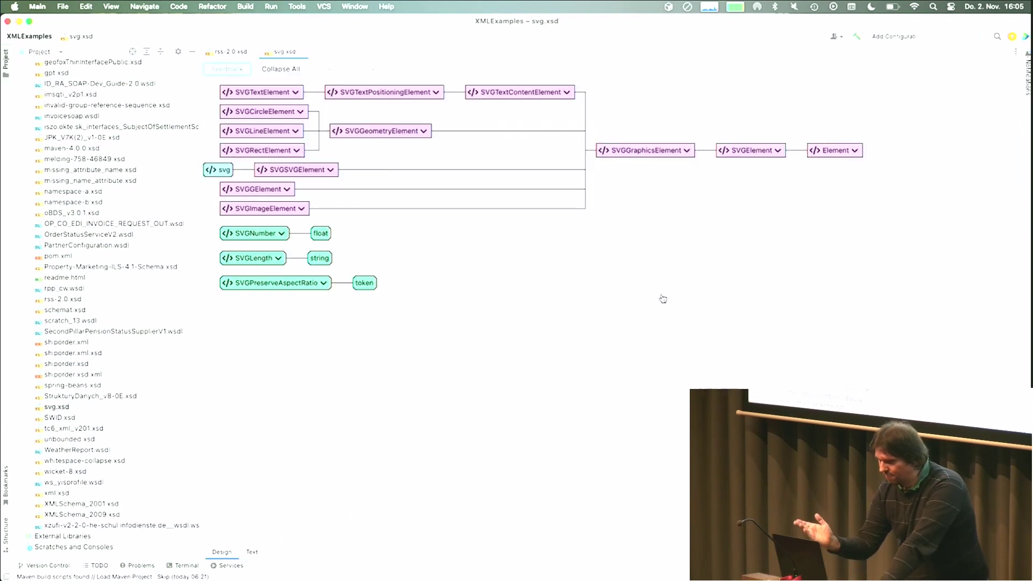
mouse_move(842, 129)
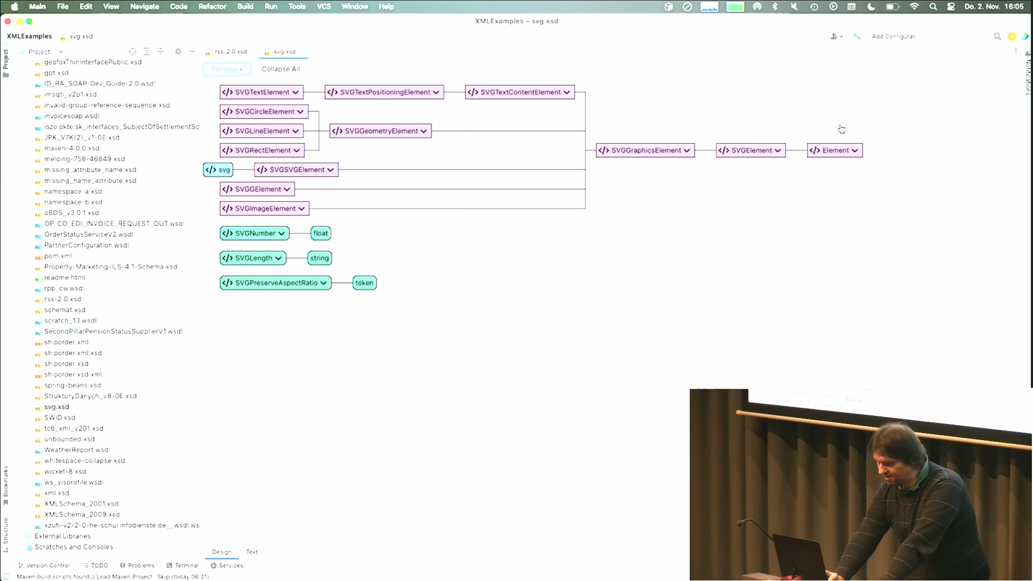
mouse_move(815, 140)
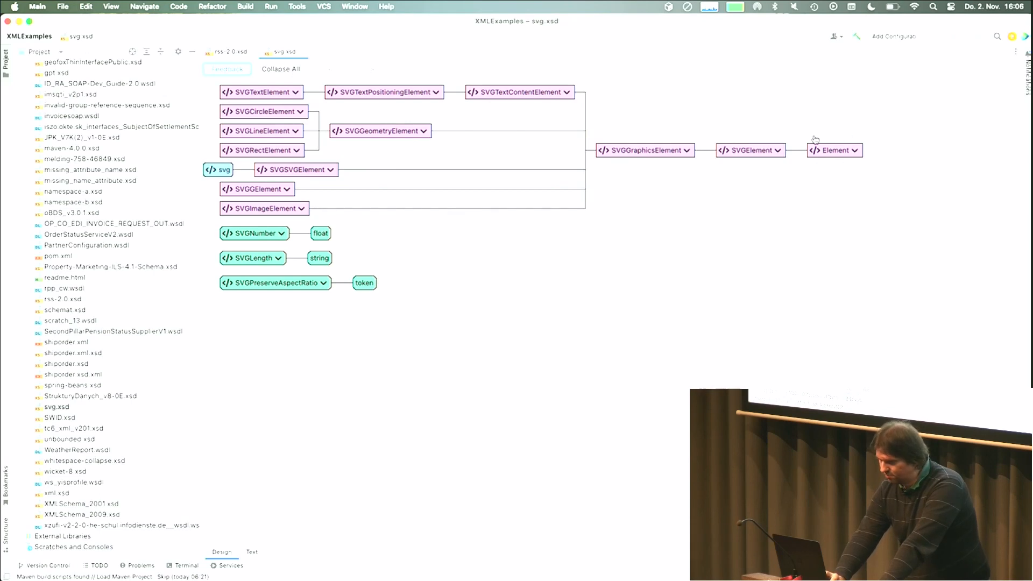
mouse_move(851, 168)
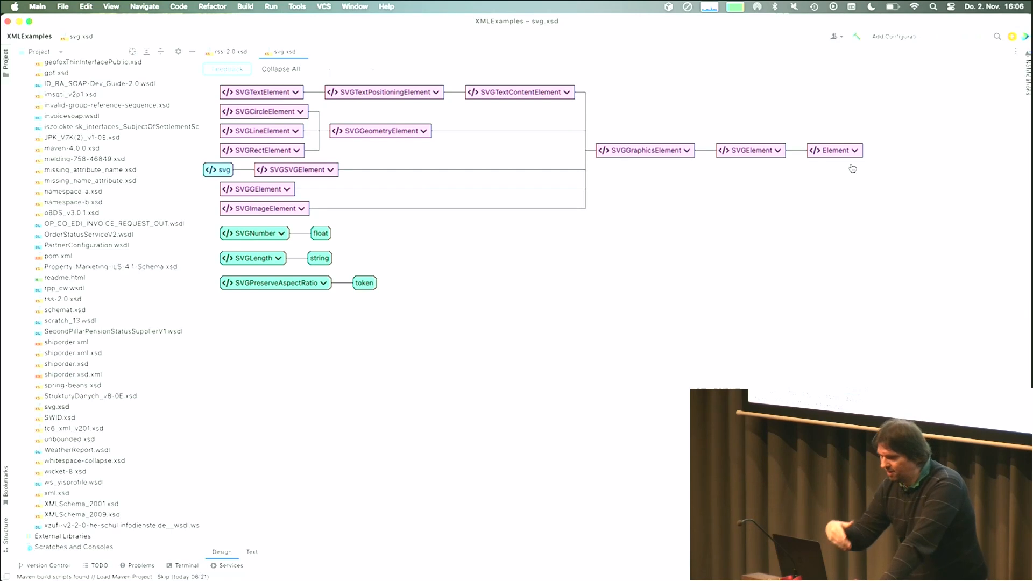
mouse_move(780, 152)
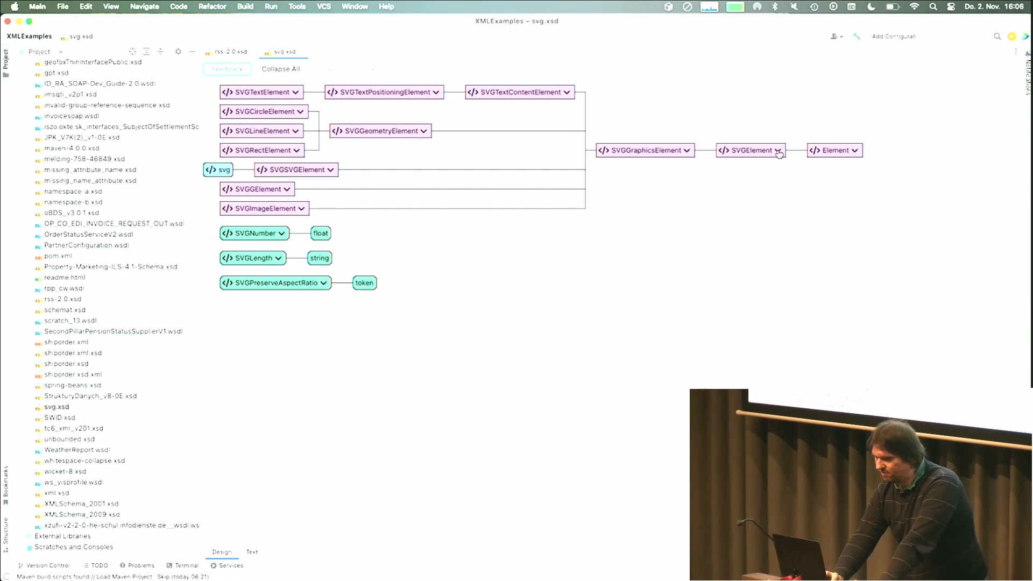
click(783, 150)
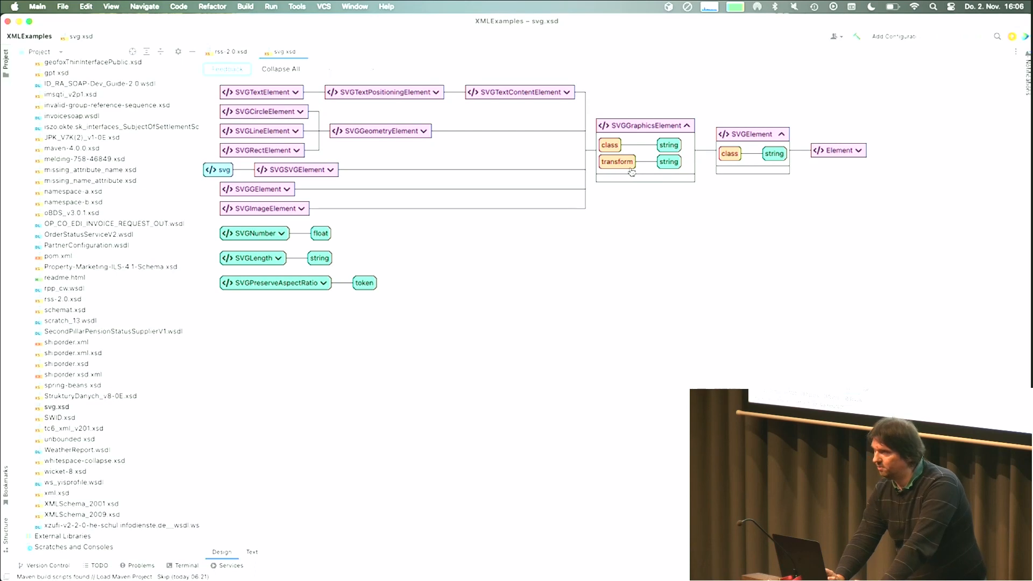
mouse_move(742, 158)
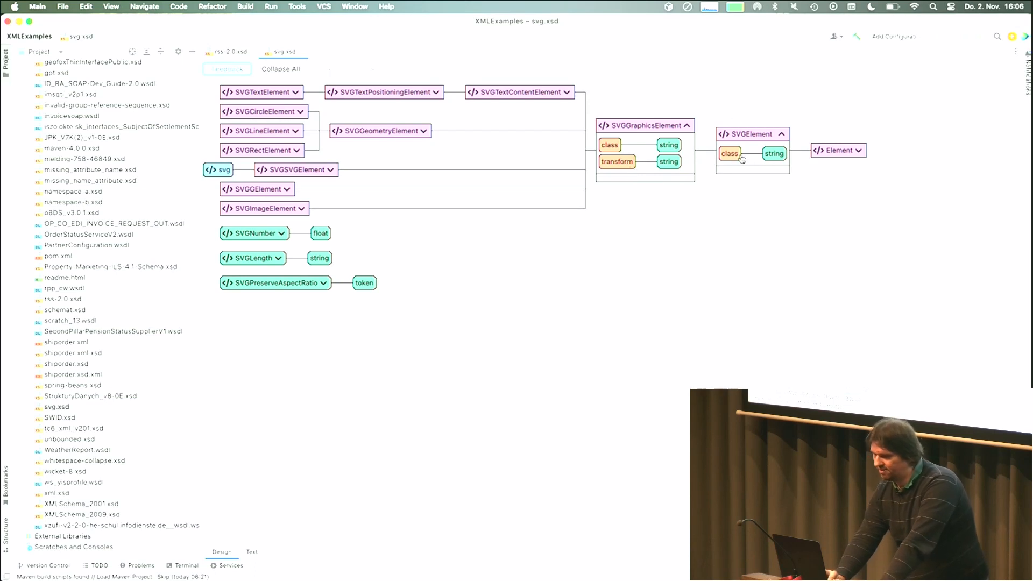
mouse_move(740, 159)
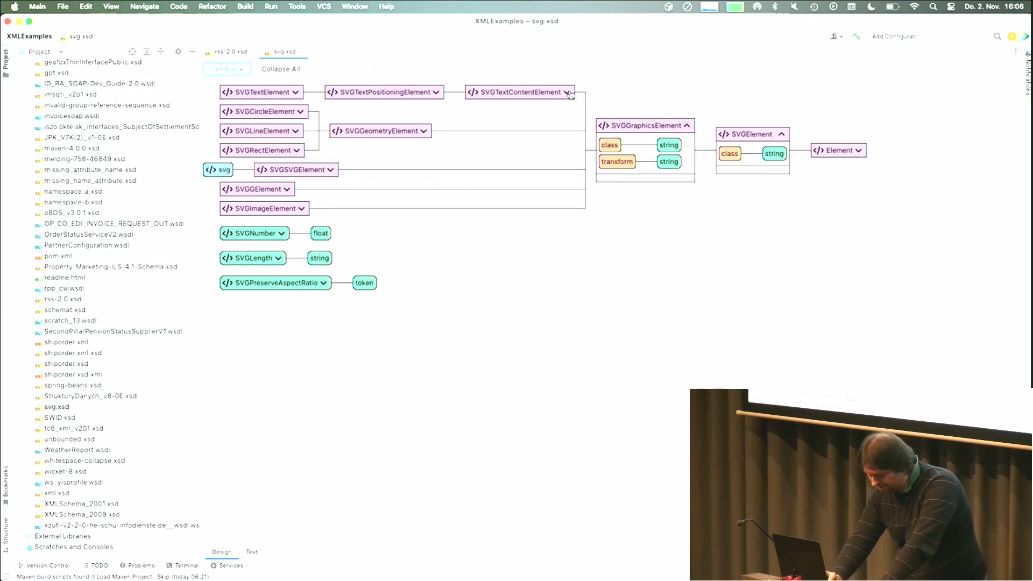
Expand SVGTextContentElement and SVGTextPositioningElement, and briefly expand then collapse SVGTextElement.
click(568, 92)
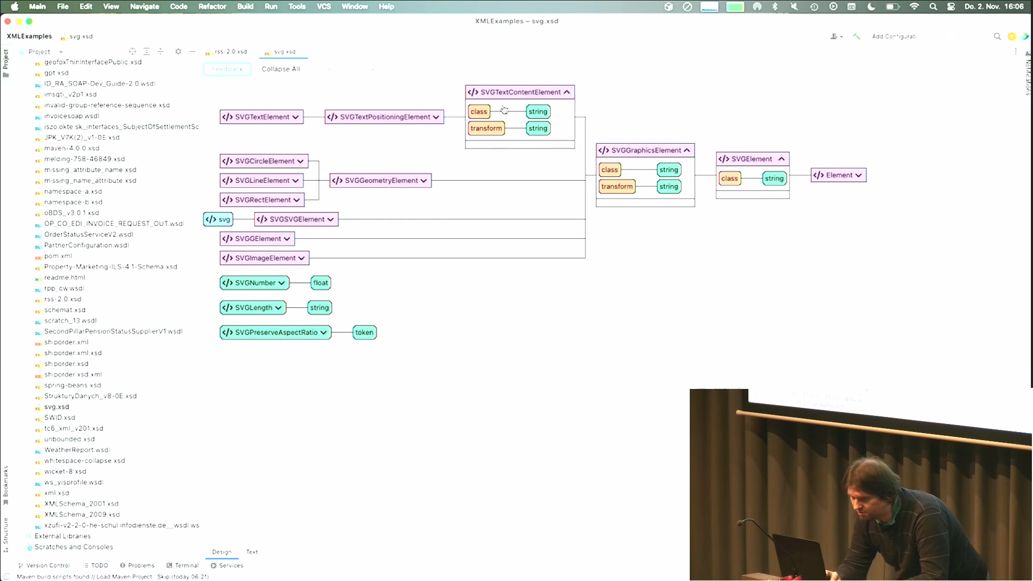
click(435, 117)
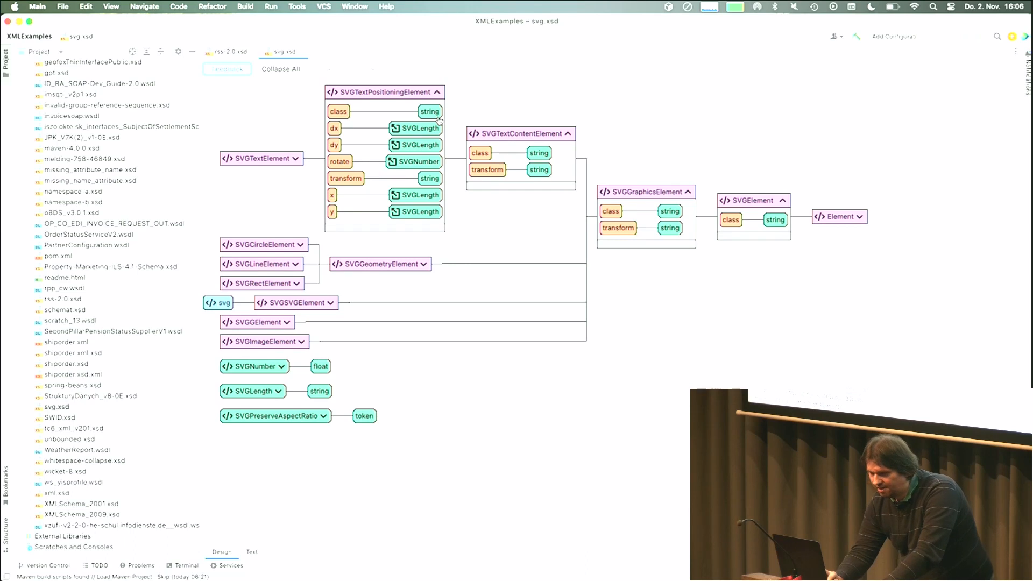
mouse_move(348, 139)
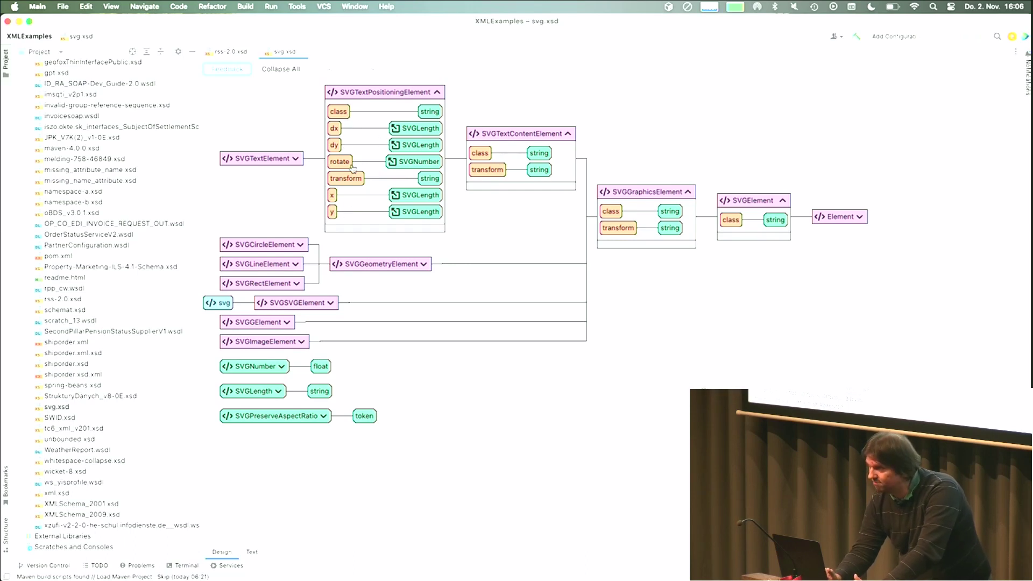
click(297, 158)
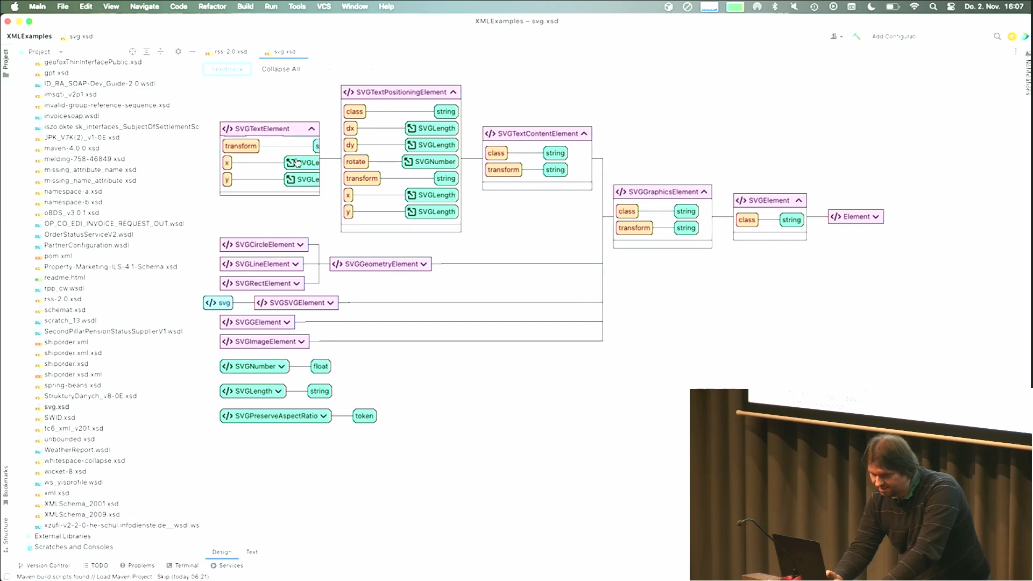
click(333, 92)
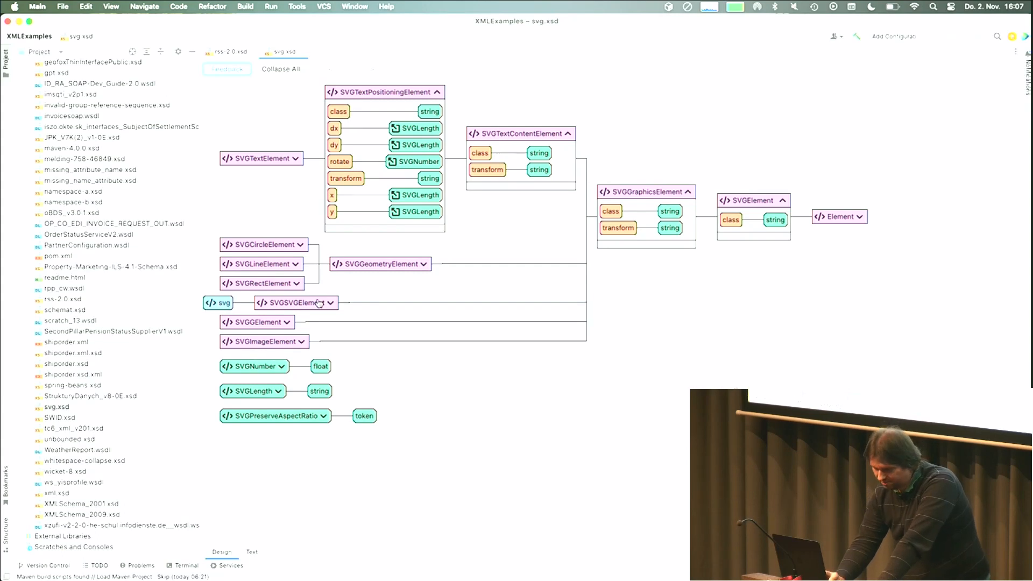
click(322, 303)
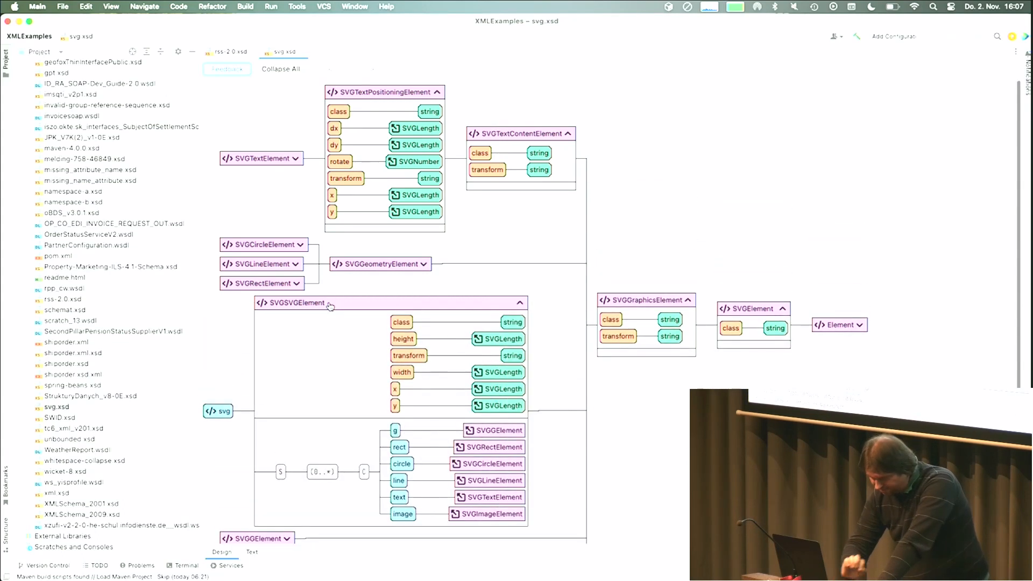
scroll(down, 3)
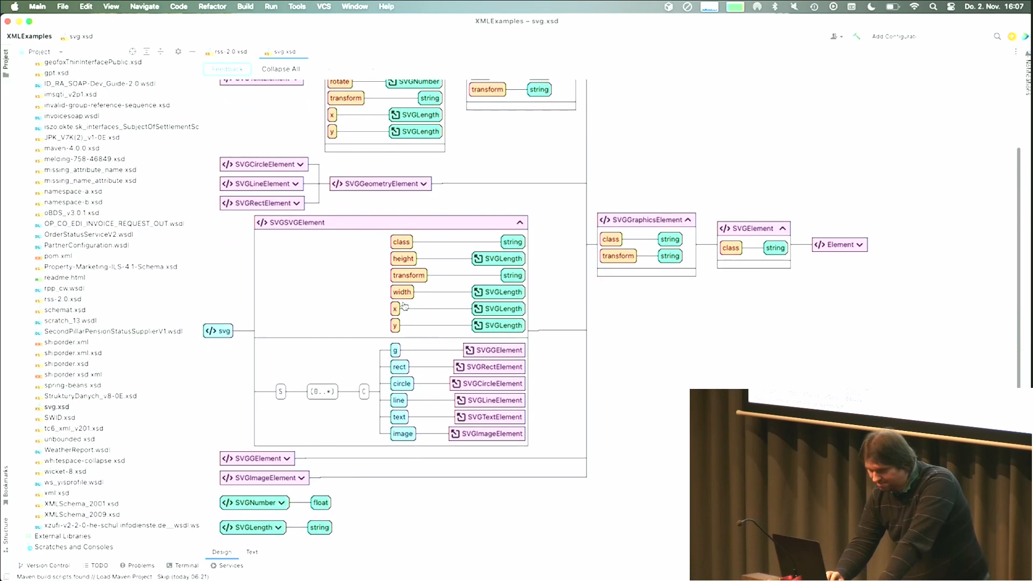
scroll(down, 3)
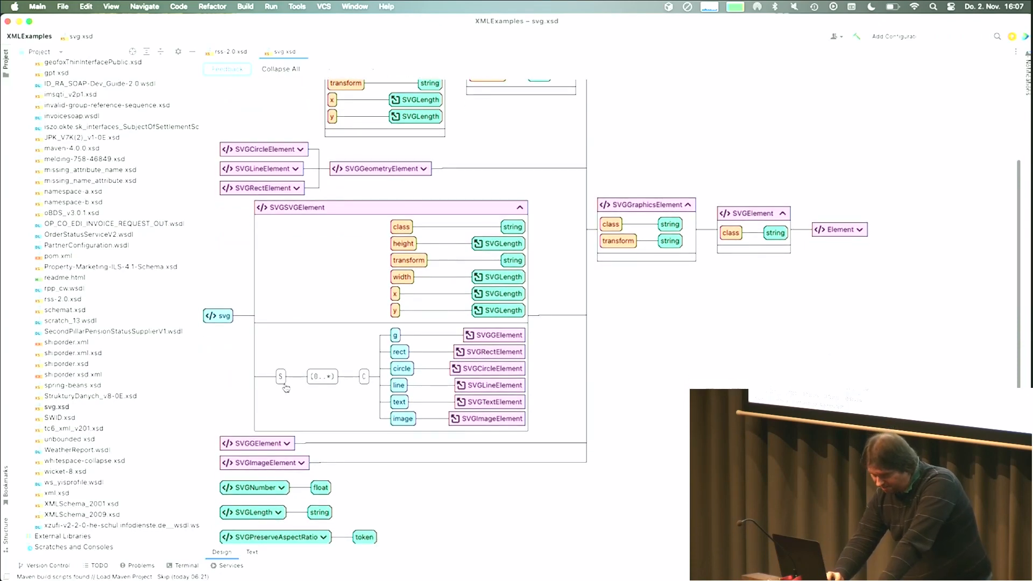
mouse_move(324, 389)
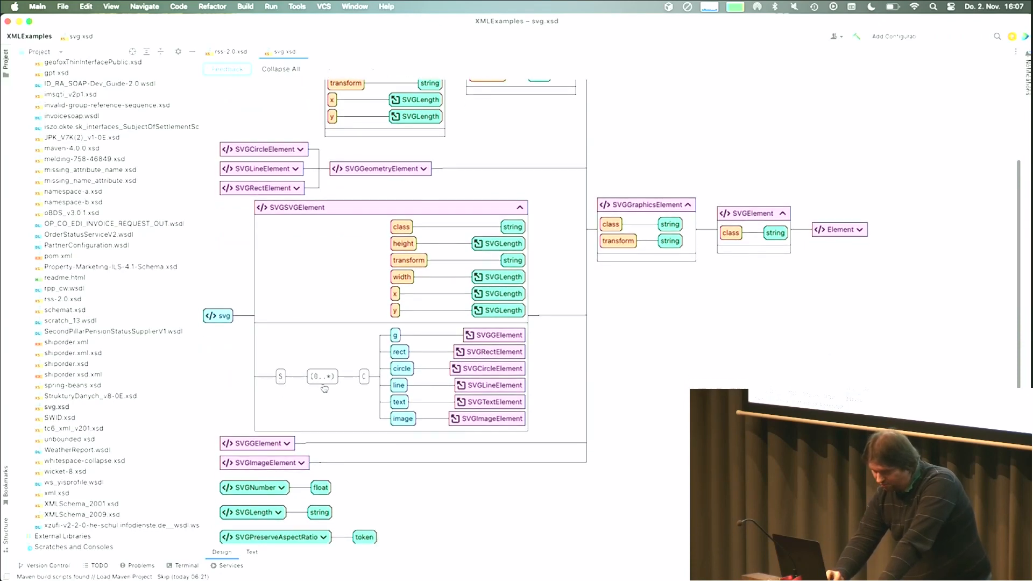
mouse_move(350, 386)
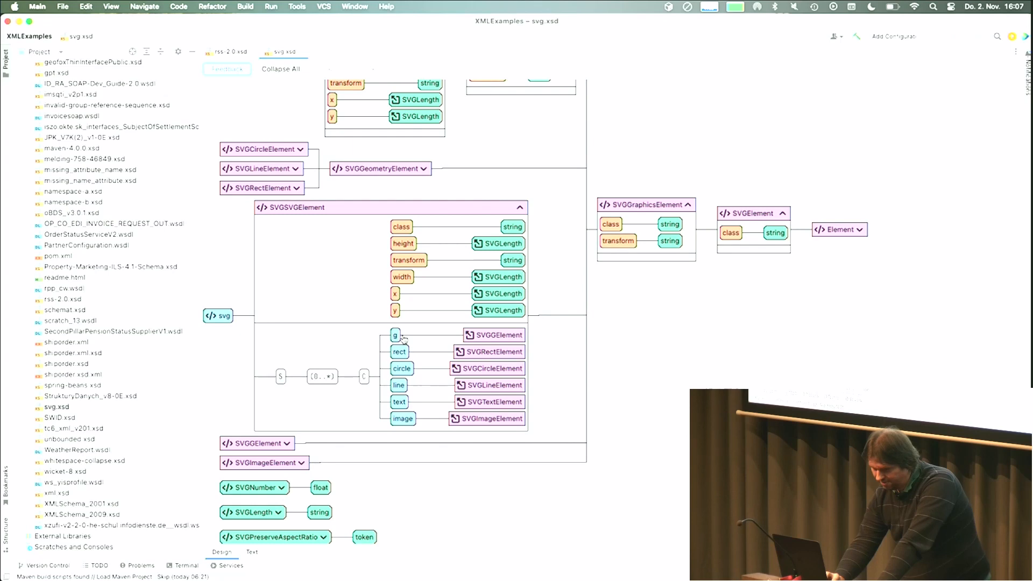
mouse_move(415, 384)
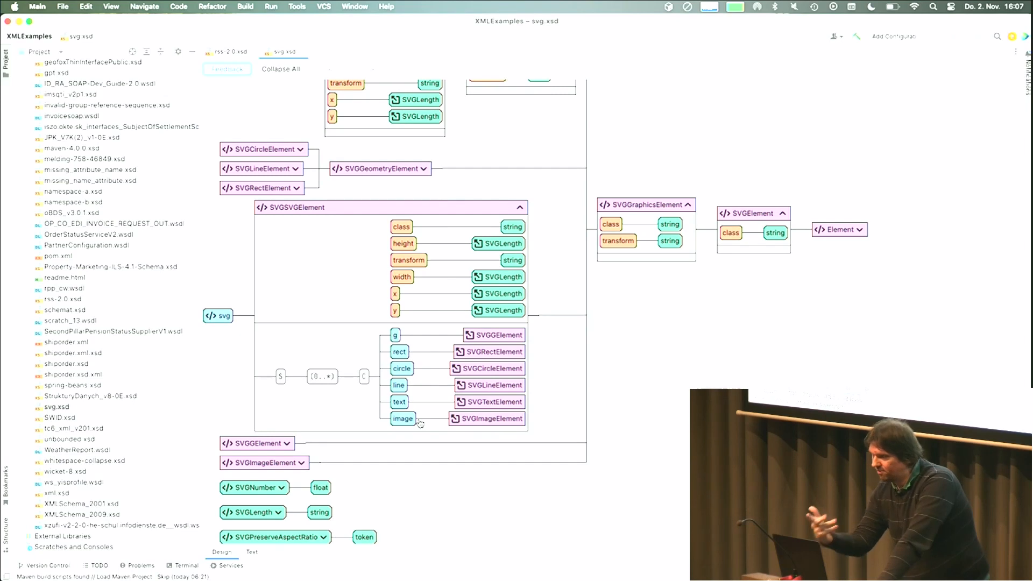
mouse_move(435, 377)
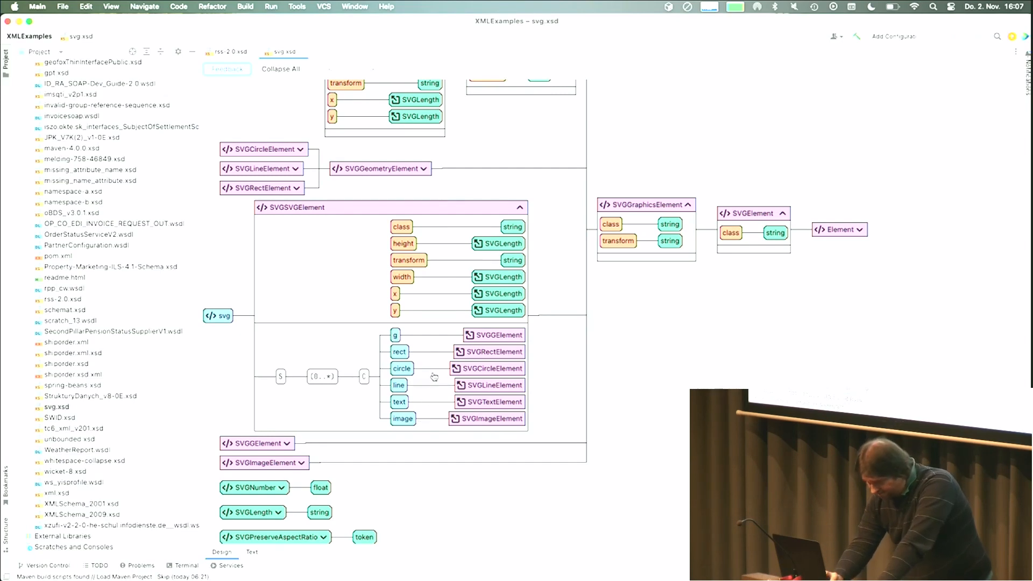
mouse_move(452, 353)
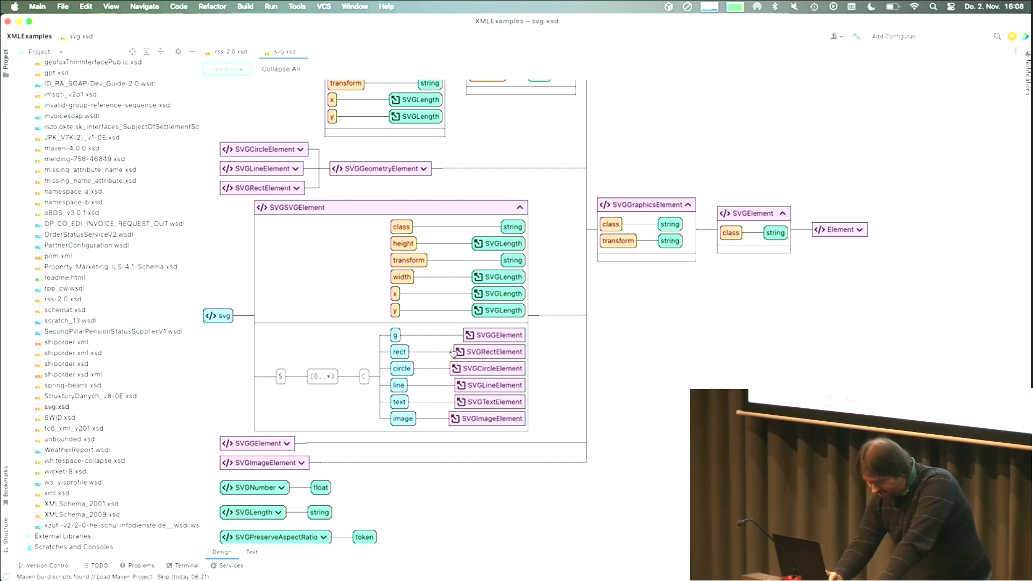
Scroll the svg.xsd diagram to view the SVGTextElement, SVGTextPositioningElement and SVGTextContentElement types.
scroll(up, 3)
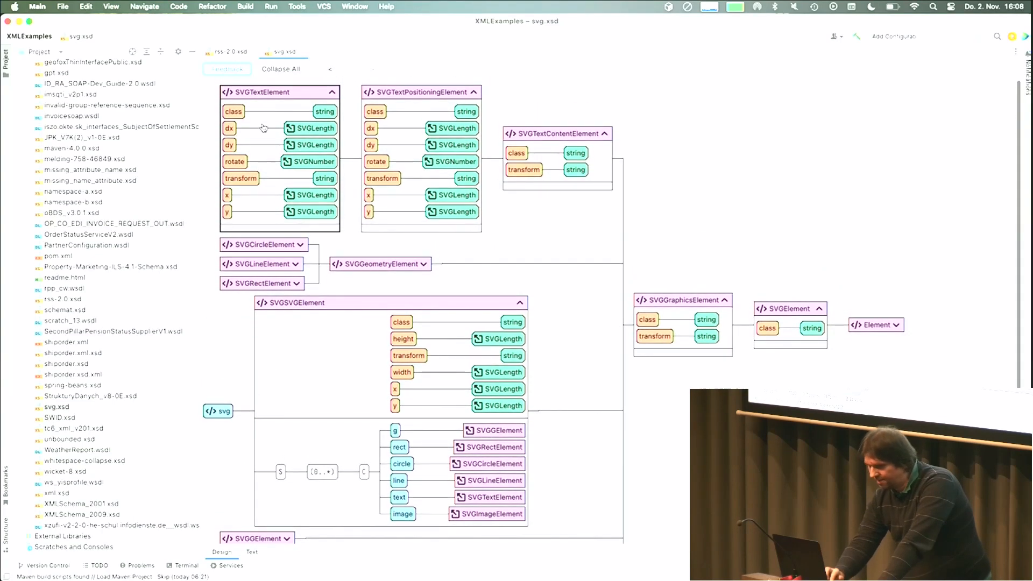
mouse_move(273, 200)
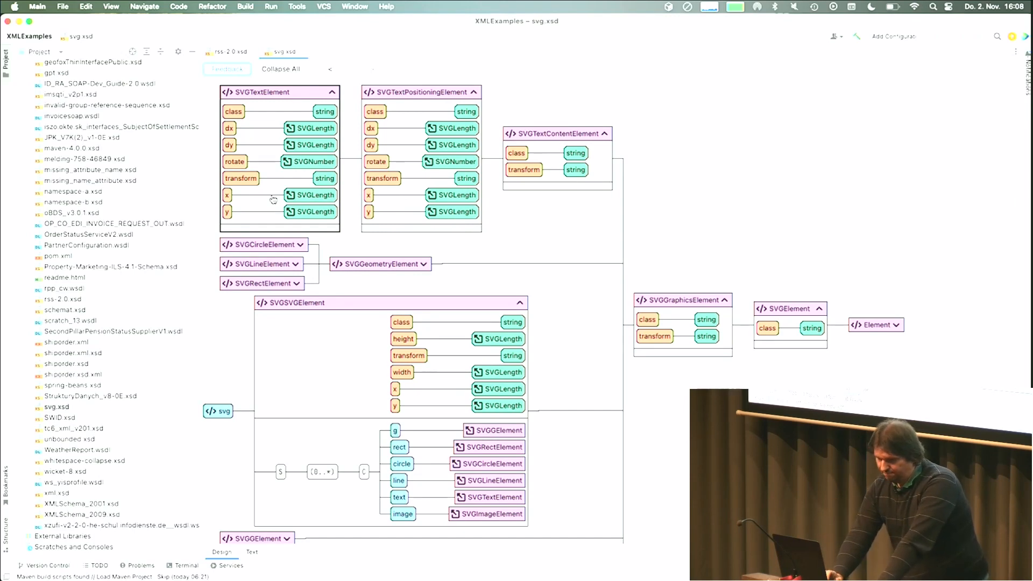
mouse_move(440, 281)
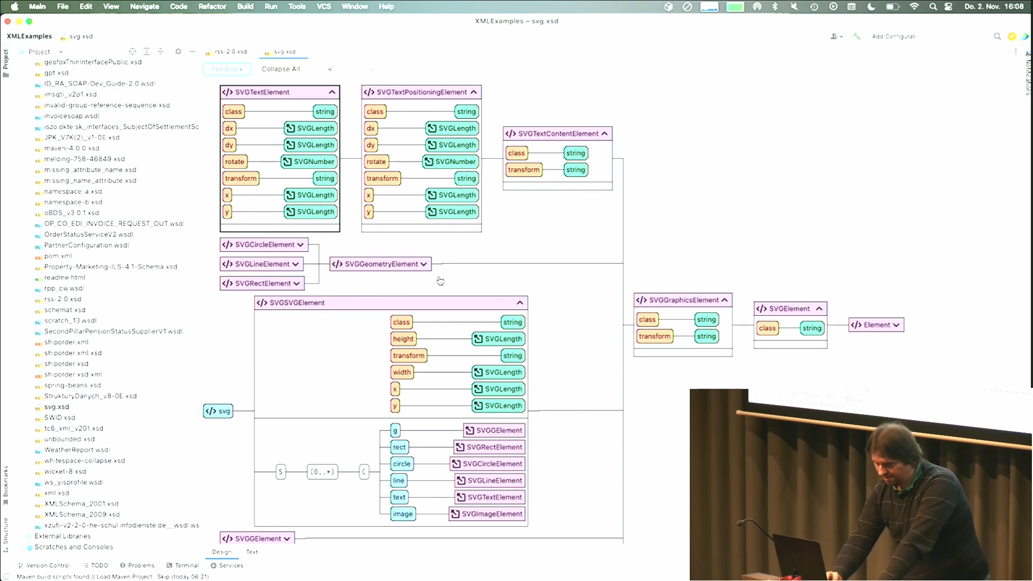
scroll(down, 3)
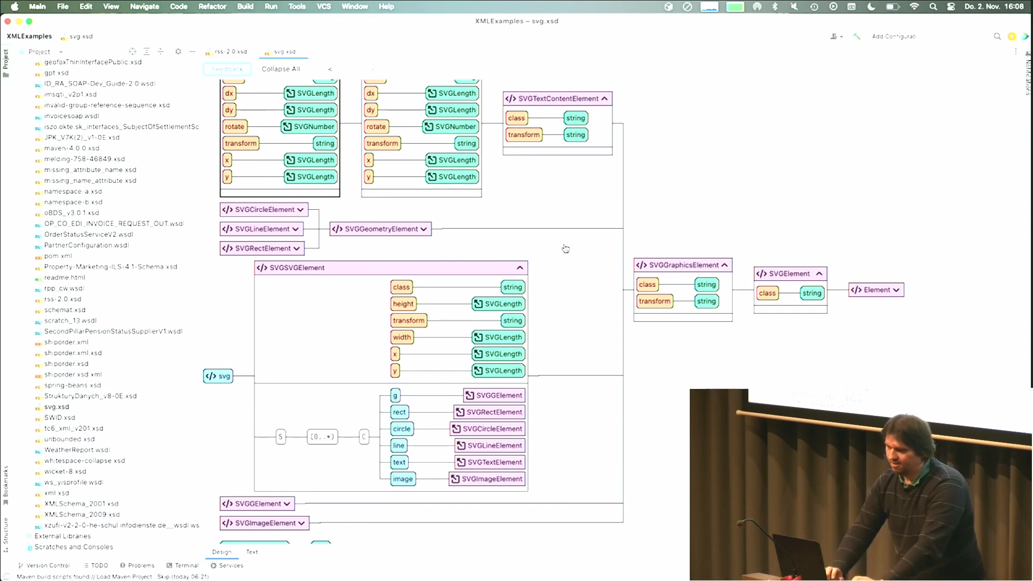
scroll(down, 3)
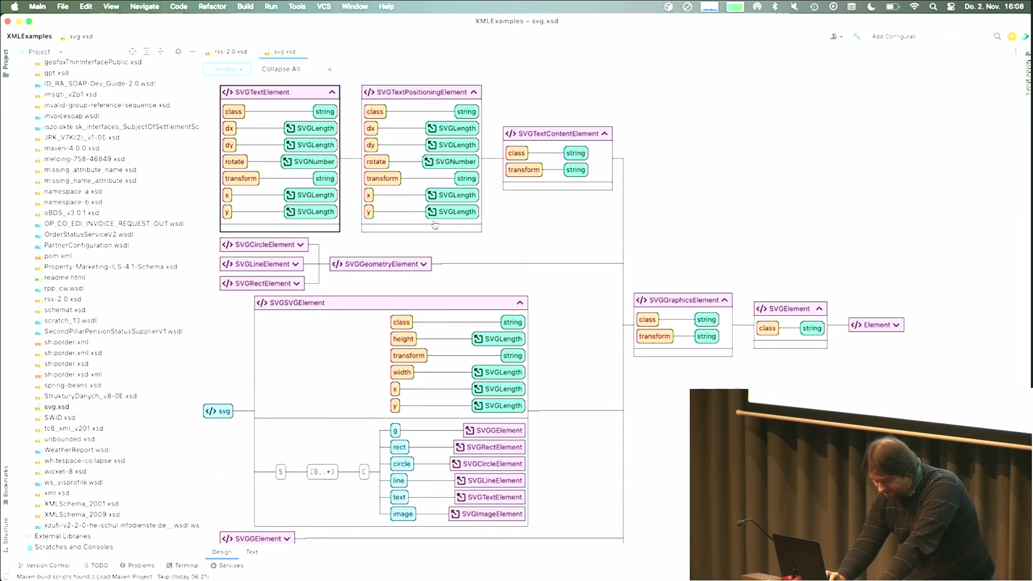
Scroll the svg.xsd diagram to the SVGPreserveAspectRatio enumeration values.
scroll(down, 3)
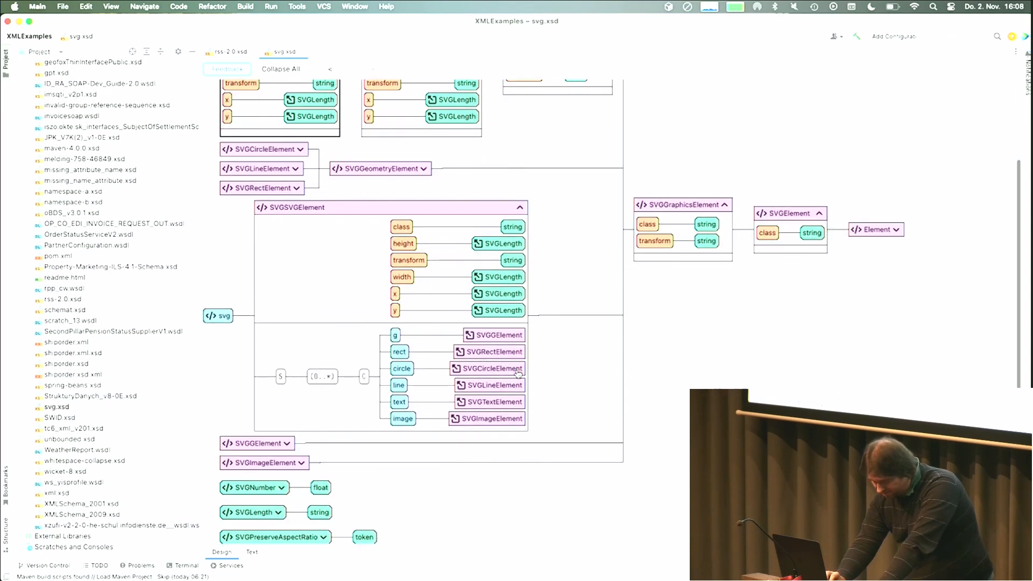
mouse_move(463, 419)
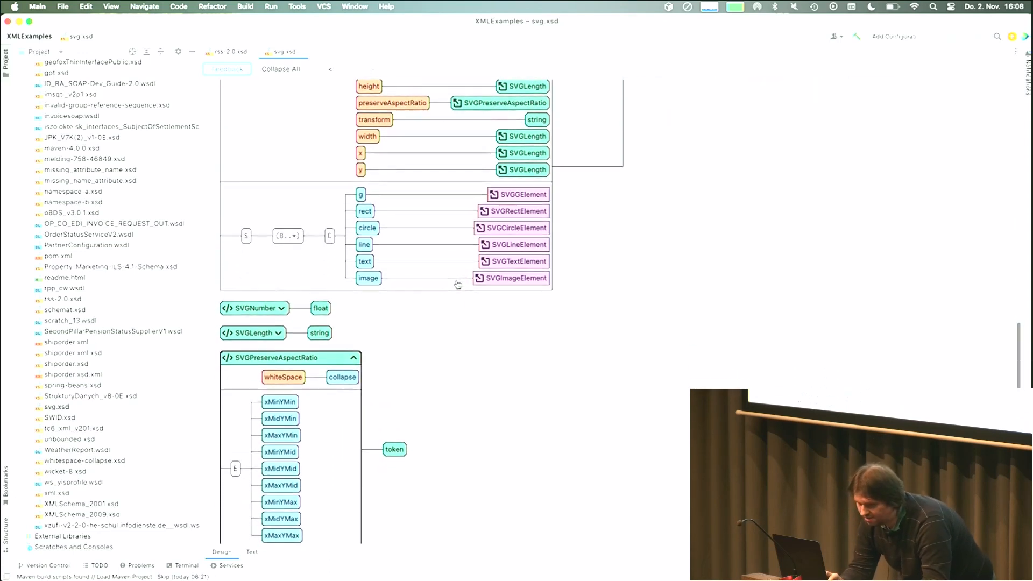
scroll(up, 3)
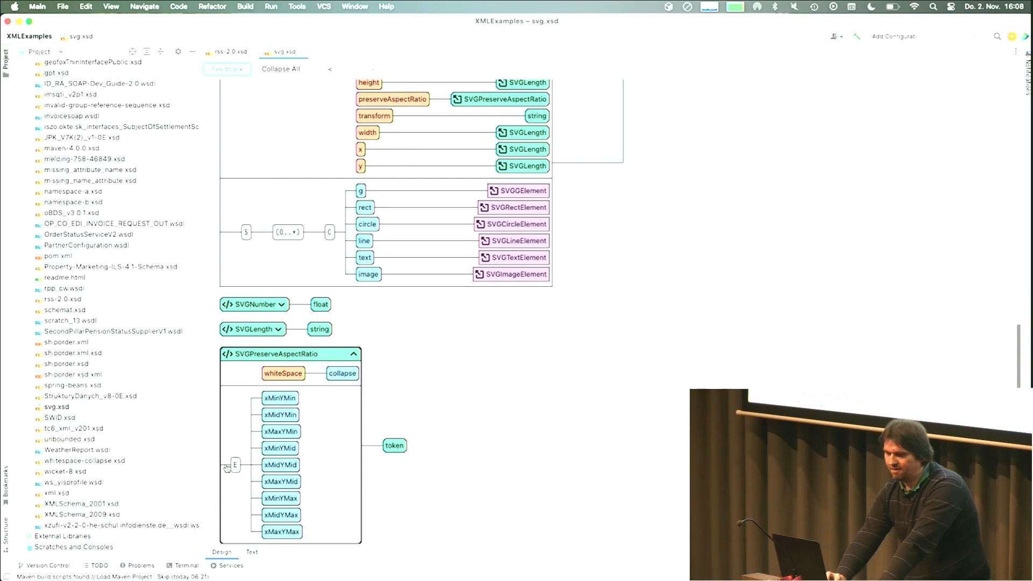
mouse_move(241, 466)
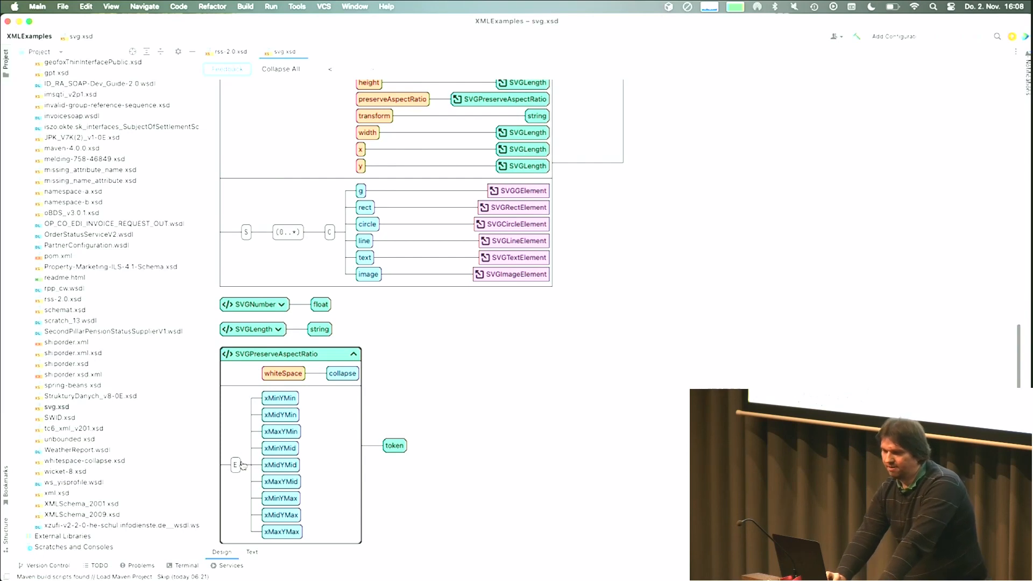
mouse_move(242, 469)
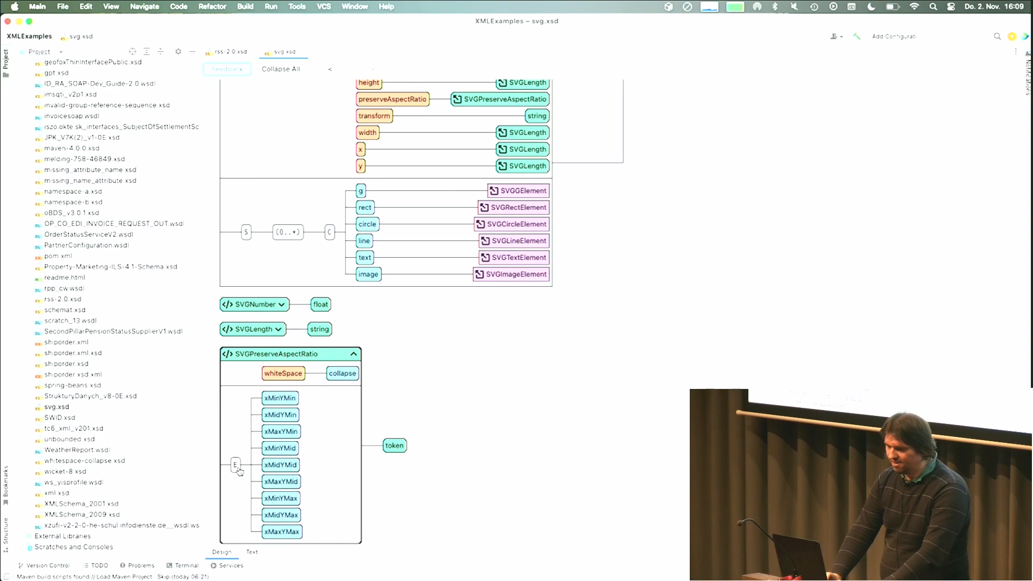
mouse_move(356, 425)
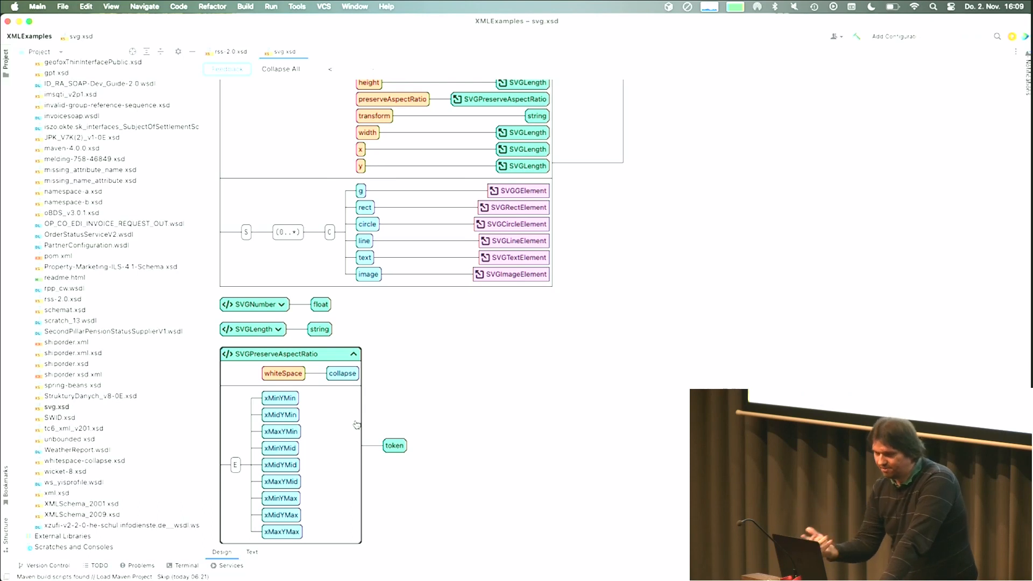
mouse_move(794, 53)
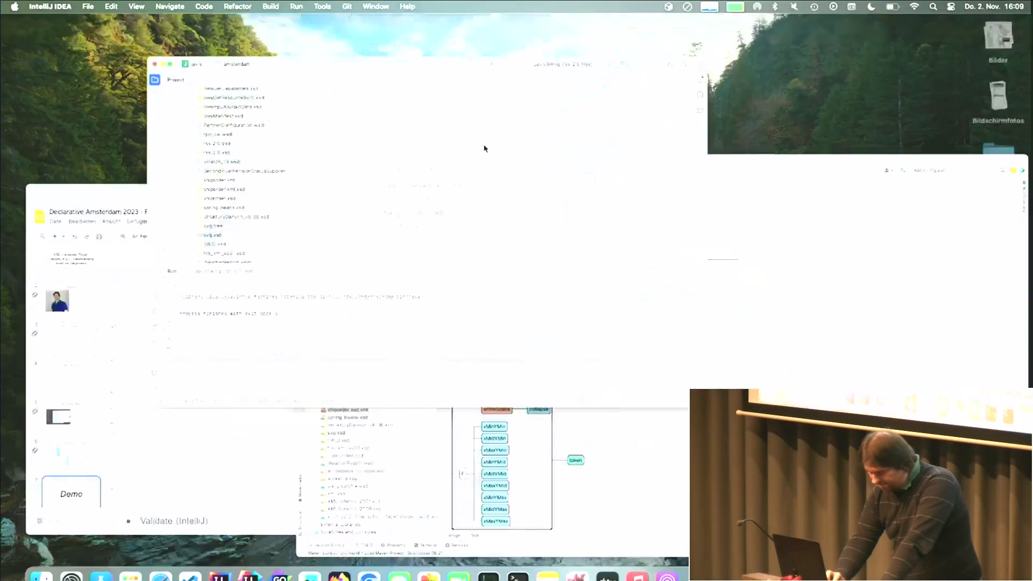
Run the JavisSwing (svg.tree) configuration from the javis project window.
click(708, 61)
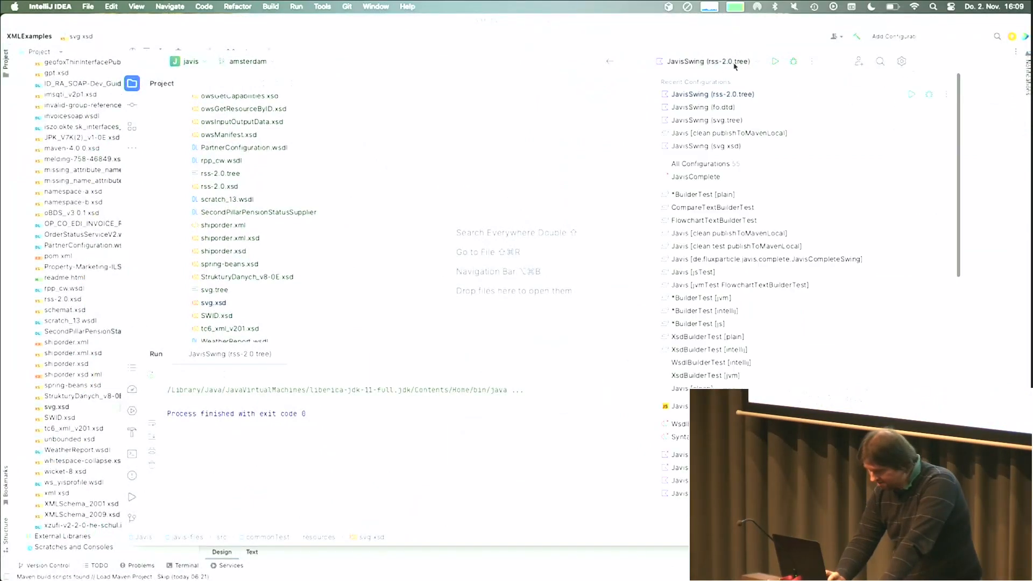
click(709, 120)
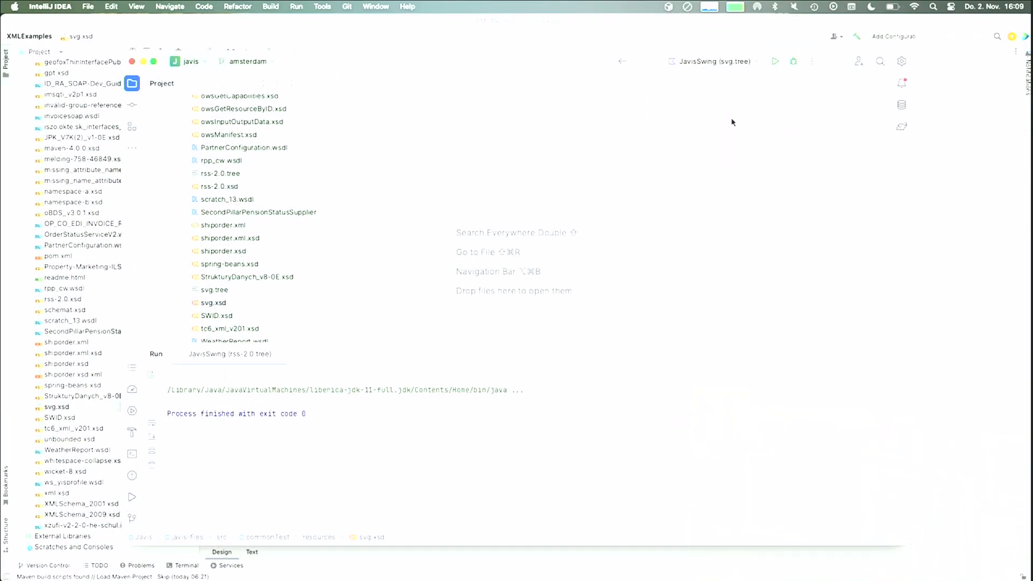
click(774, 61)
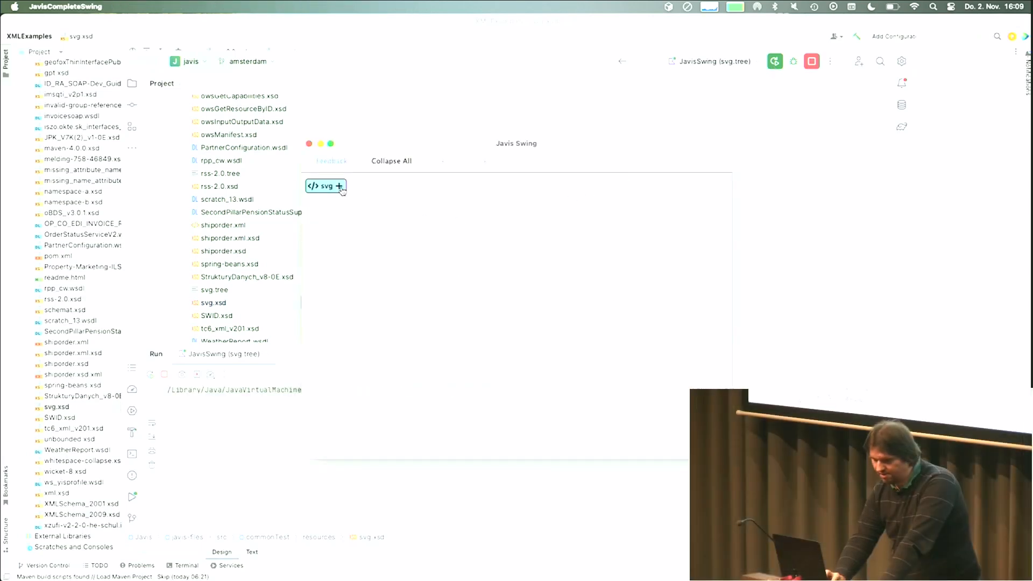
Expand the svg root, nested g groups and rect attributes, scrolling through the tree.
click(340, 185)
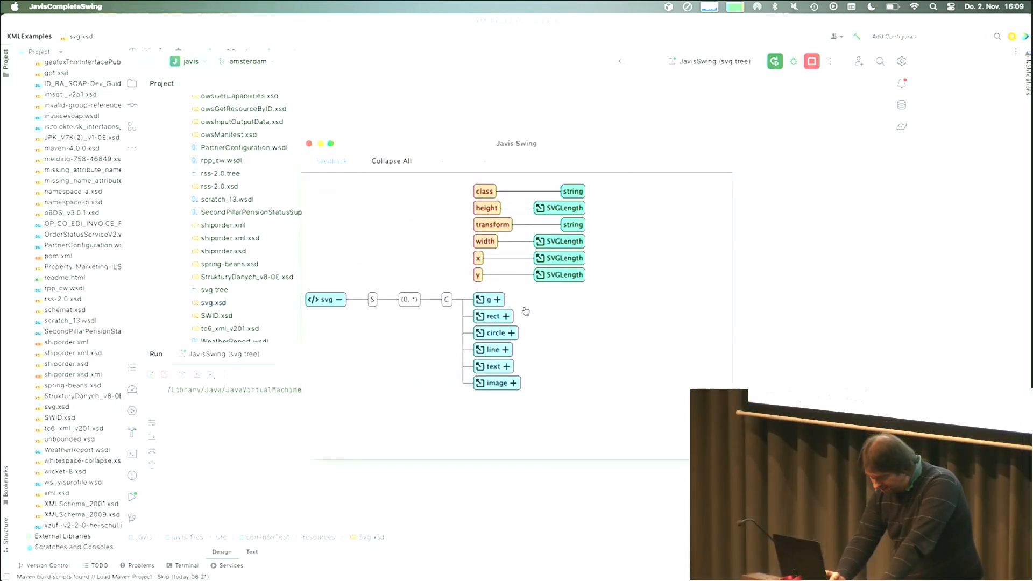
click(499, 300)
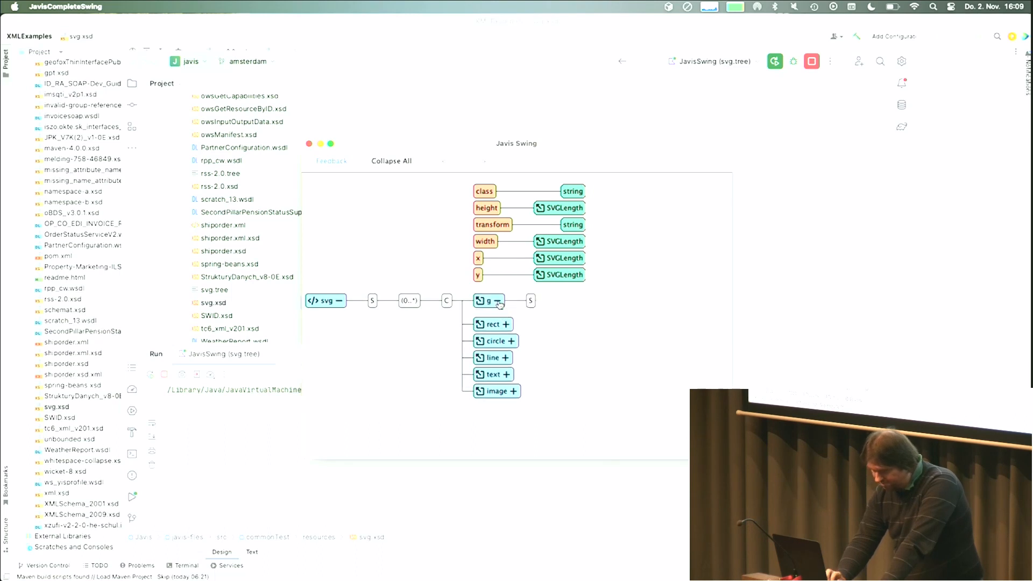
click(488, 300)
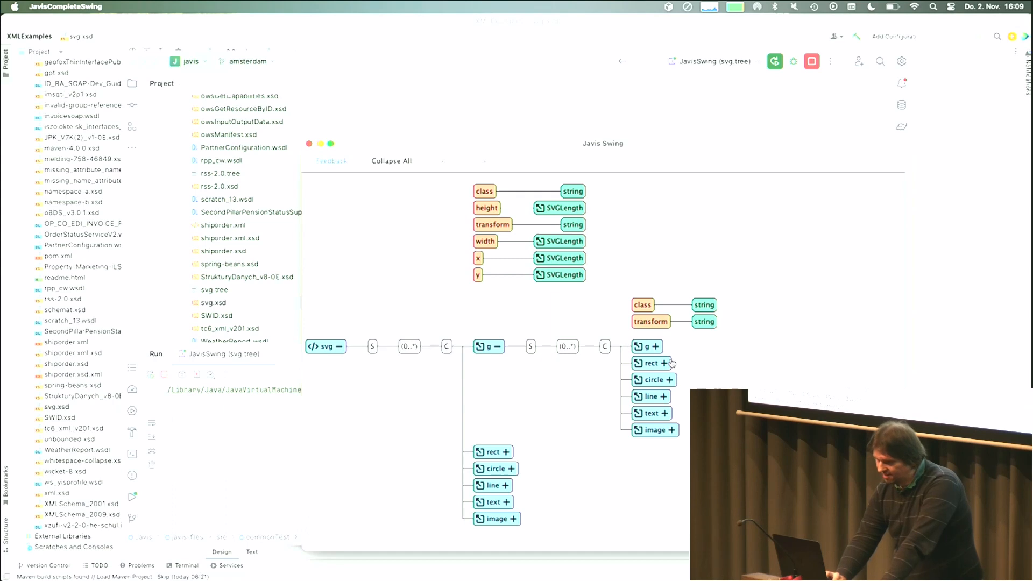
mouse_move(672, 379)
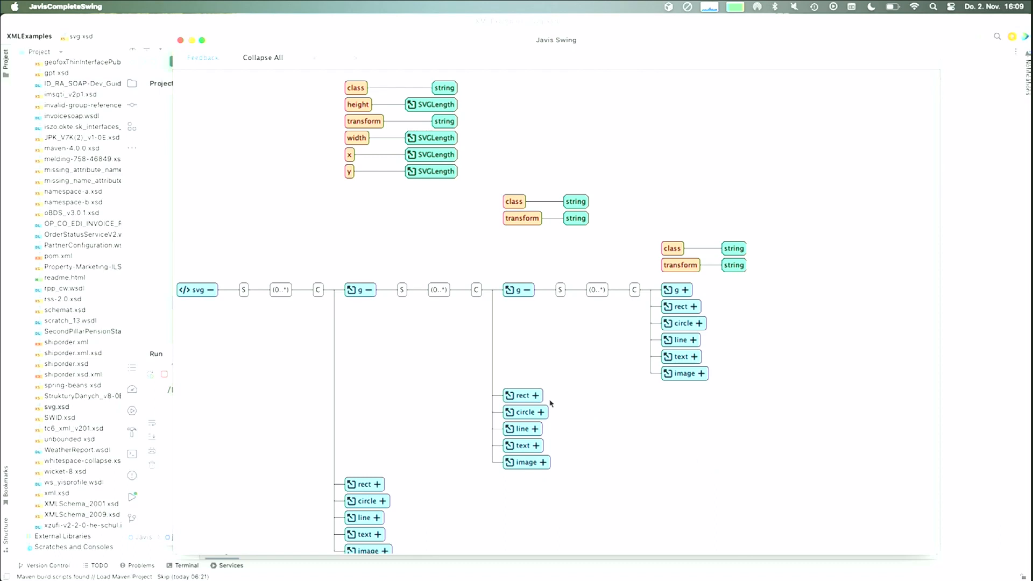
click(533, 404)
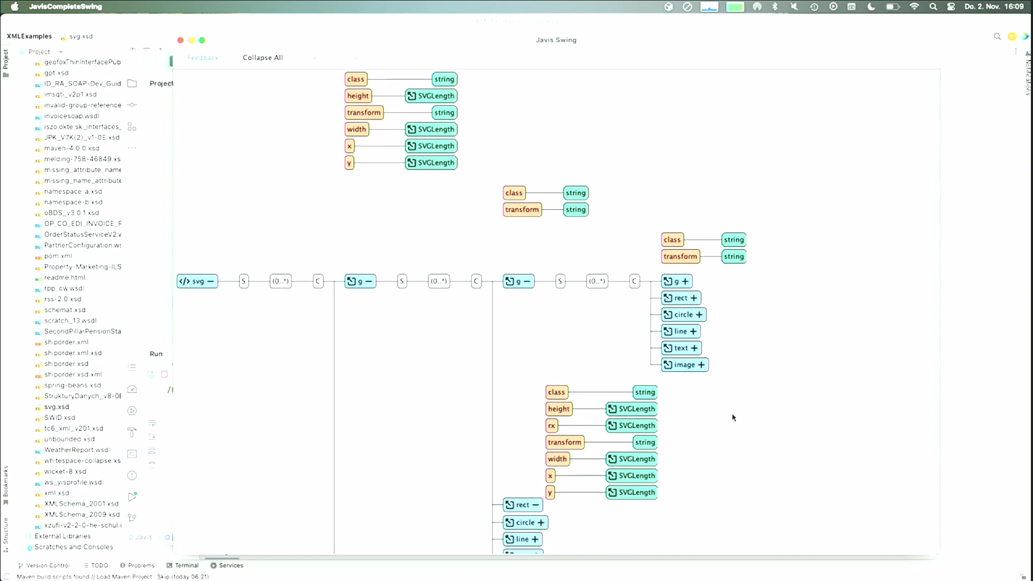
scroll(down, 3)
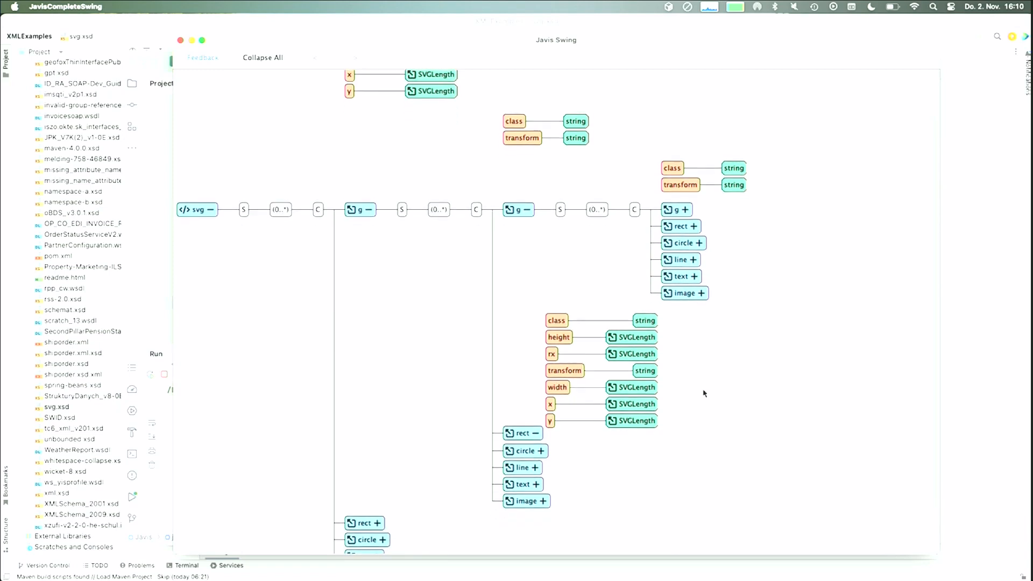
scroll(up, 3)
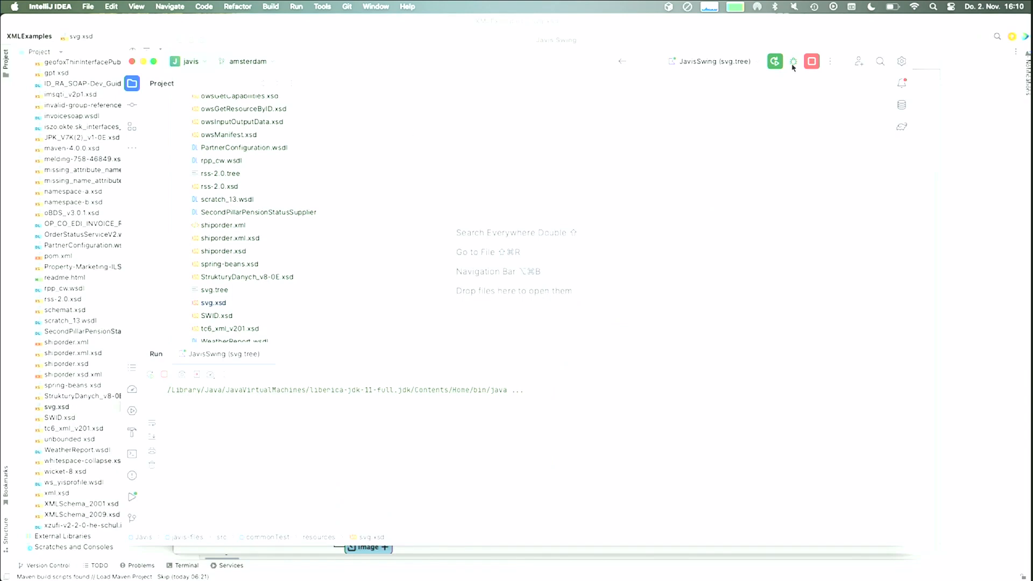
Stop the SVG viewer and run the JavisSwing (fo.dtd) configuration.
click(812, 62)
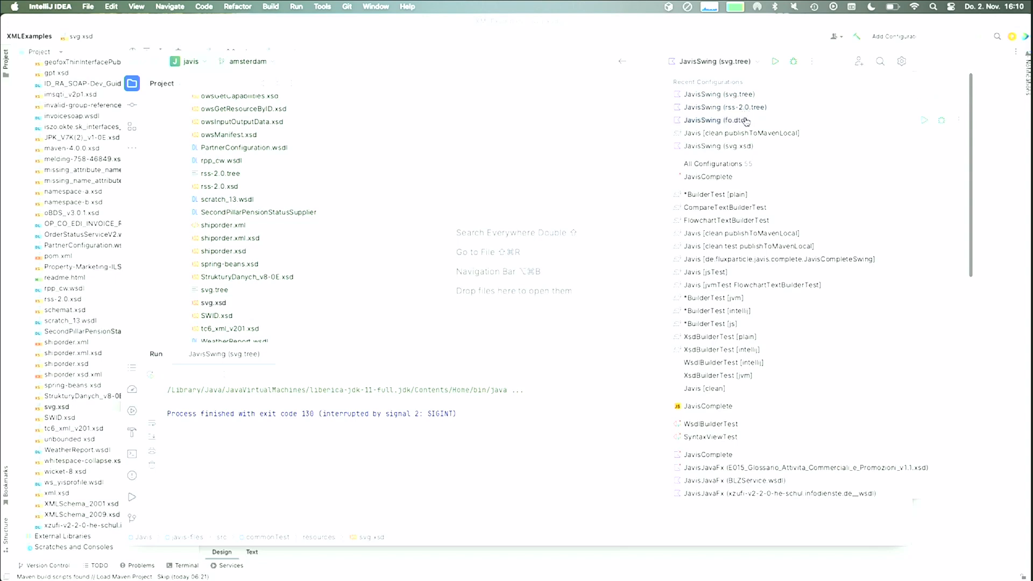
click(719, 120)
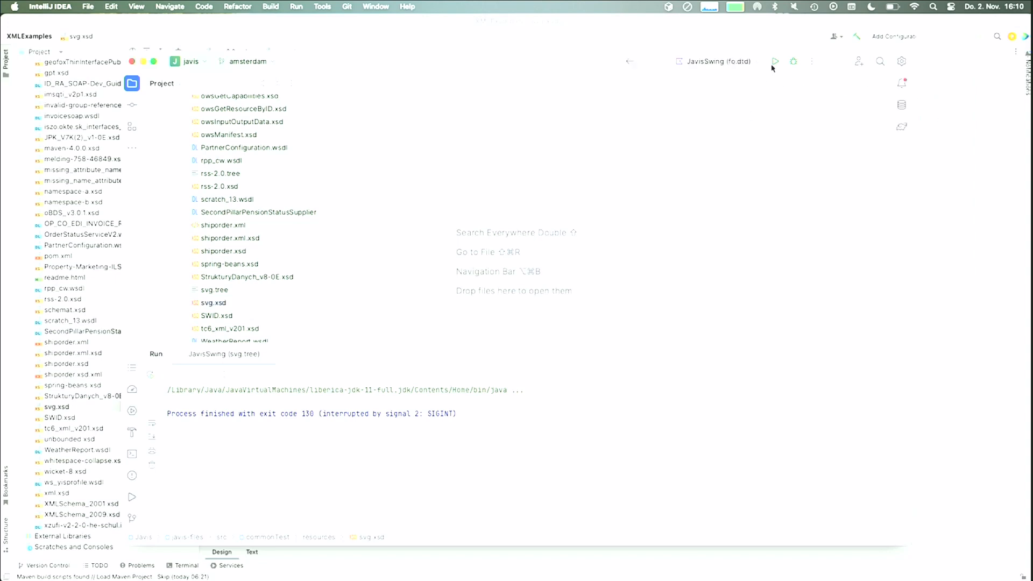
click(776, 61)
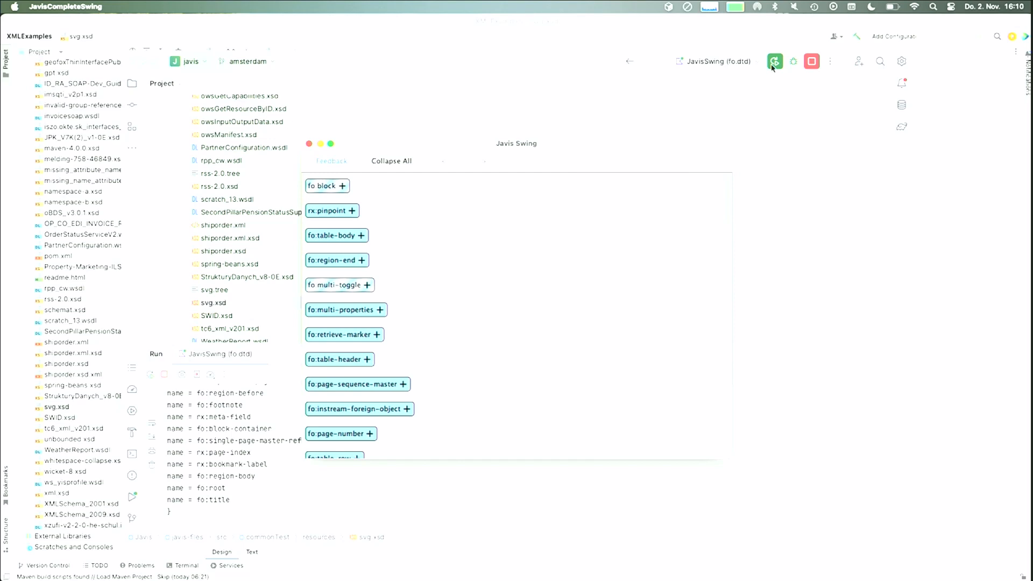
mouse_move(593, 39)
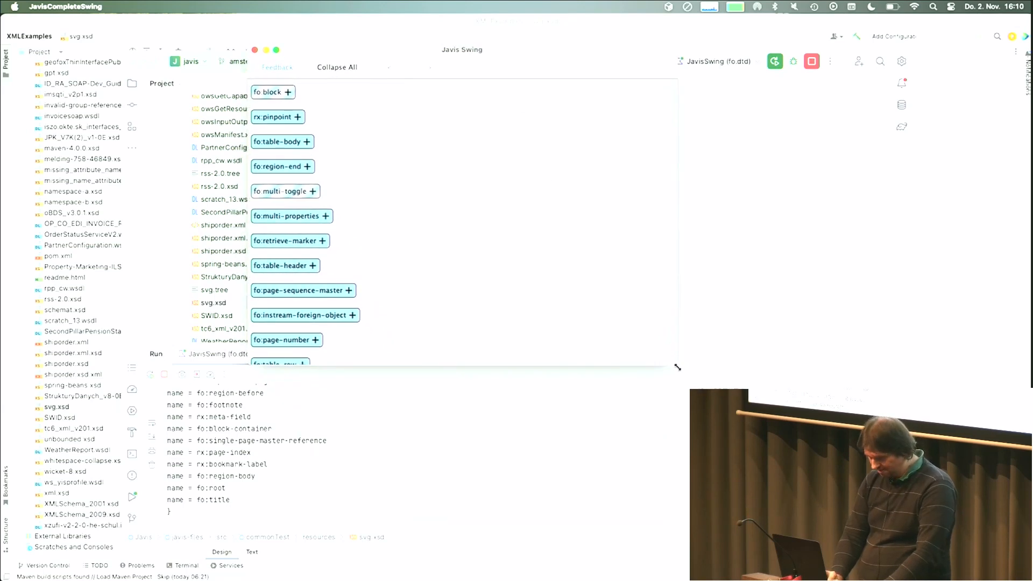
Scroll down the fo.dtd element list to table-column, flow and declarations.
scroll(down, 3)
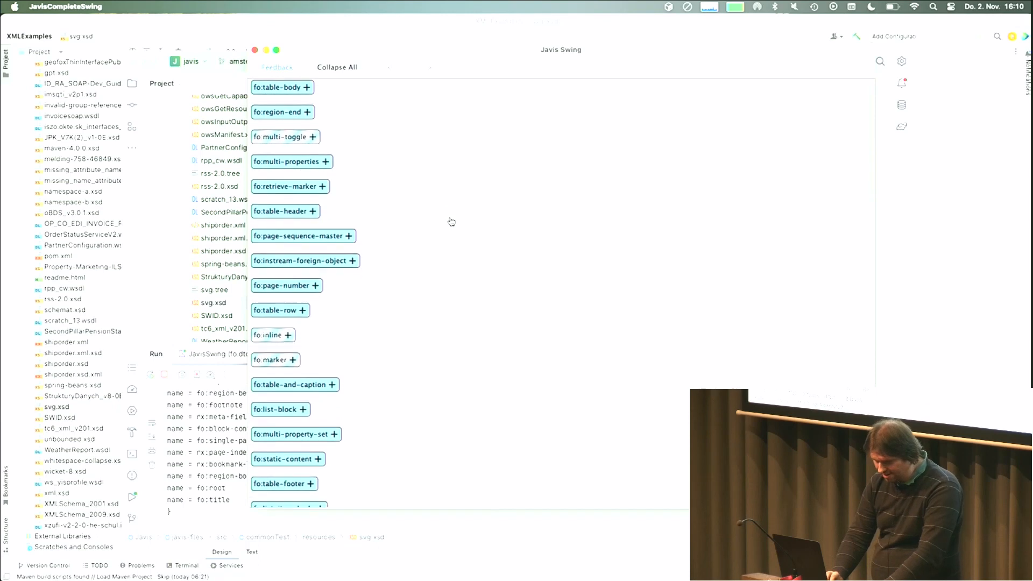
scroll(down, 3)
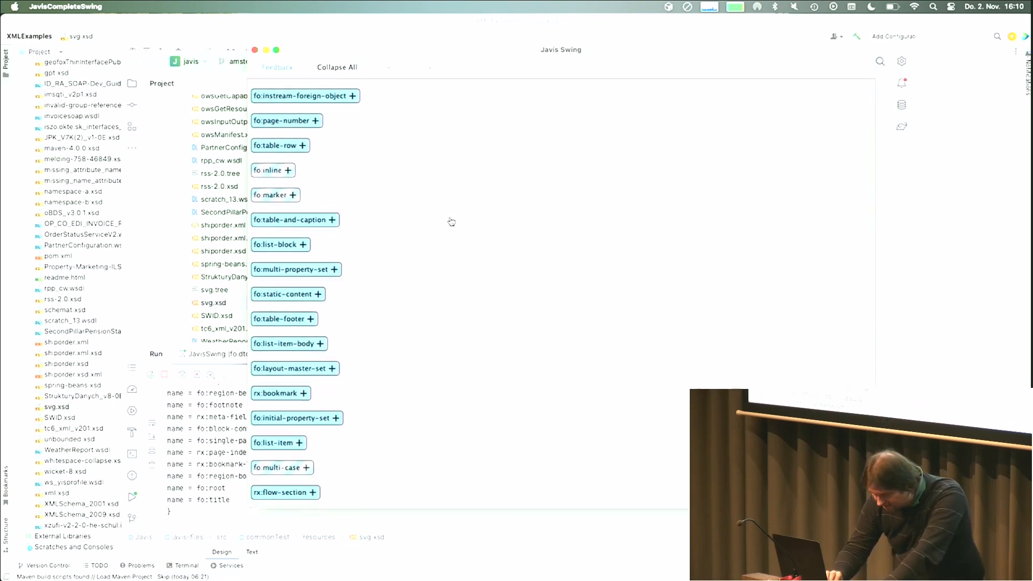
scroll(down, 3)
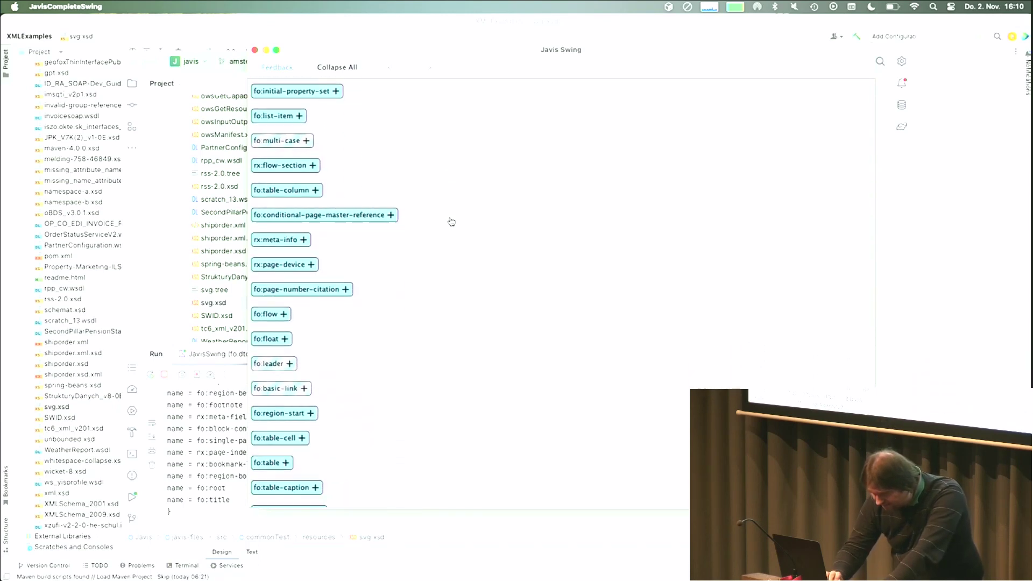
scroll(down, 3)
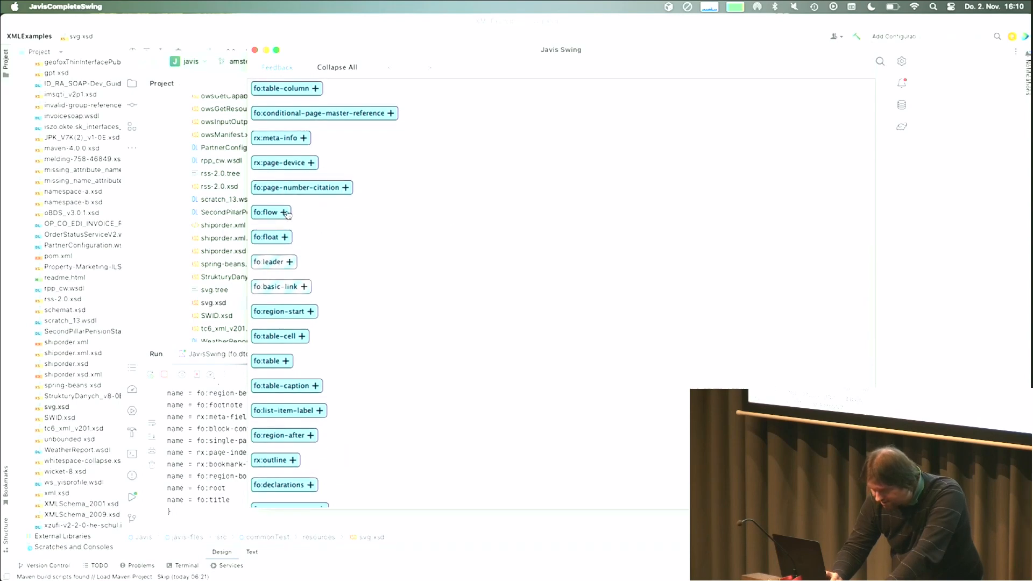
Expand fo:flow, flow-properties and inheritable-properties, then scroll through the attributes.
click(285, 211)
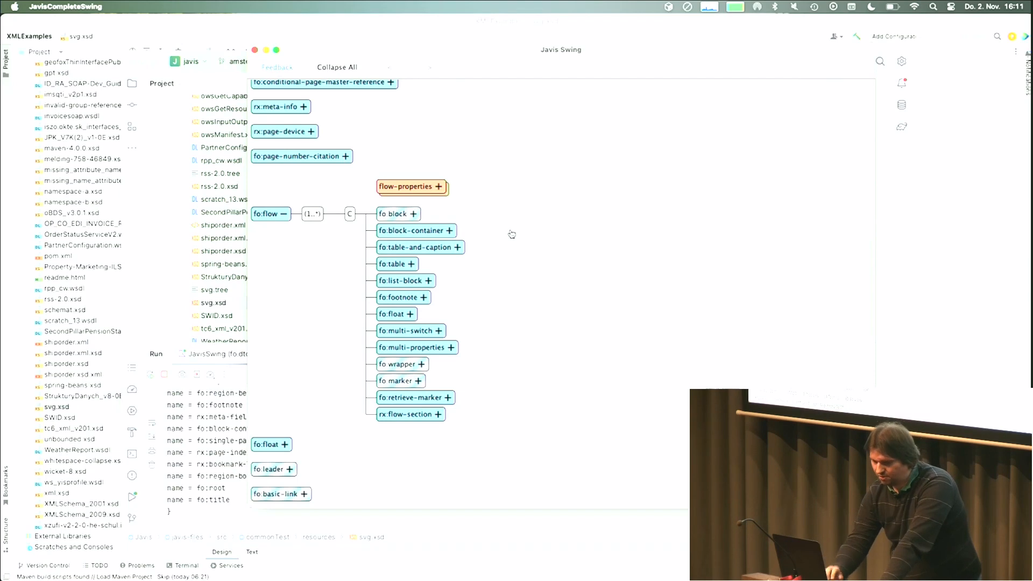
mouse_move(440, 188)
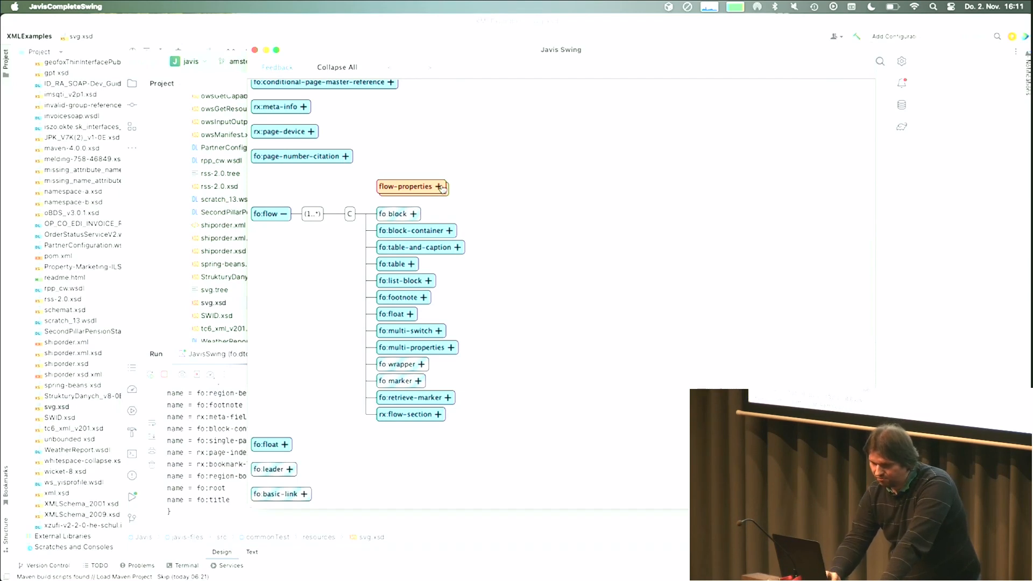
click(440, 187)
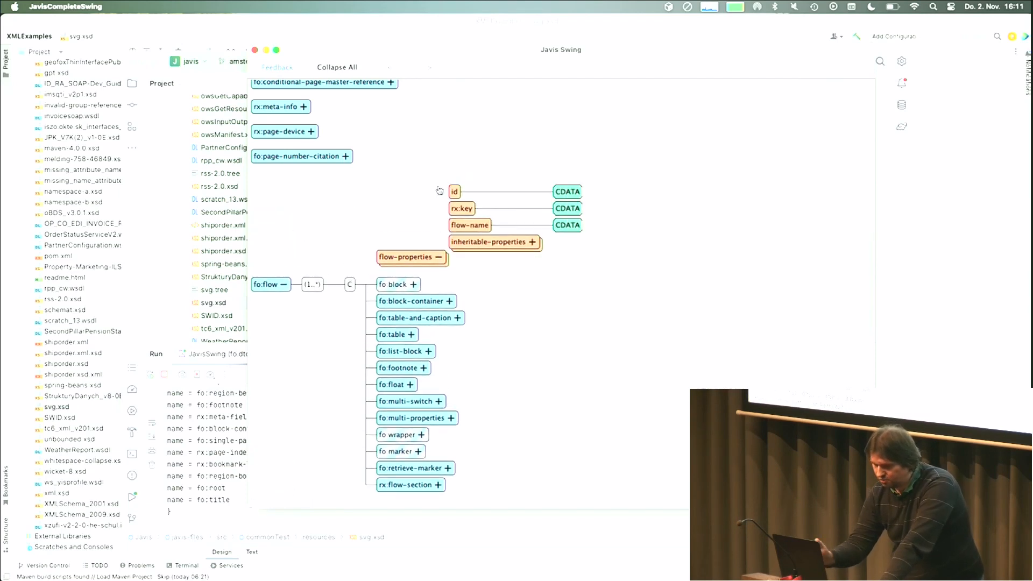
mouse_move(407, 265)
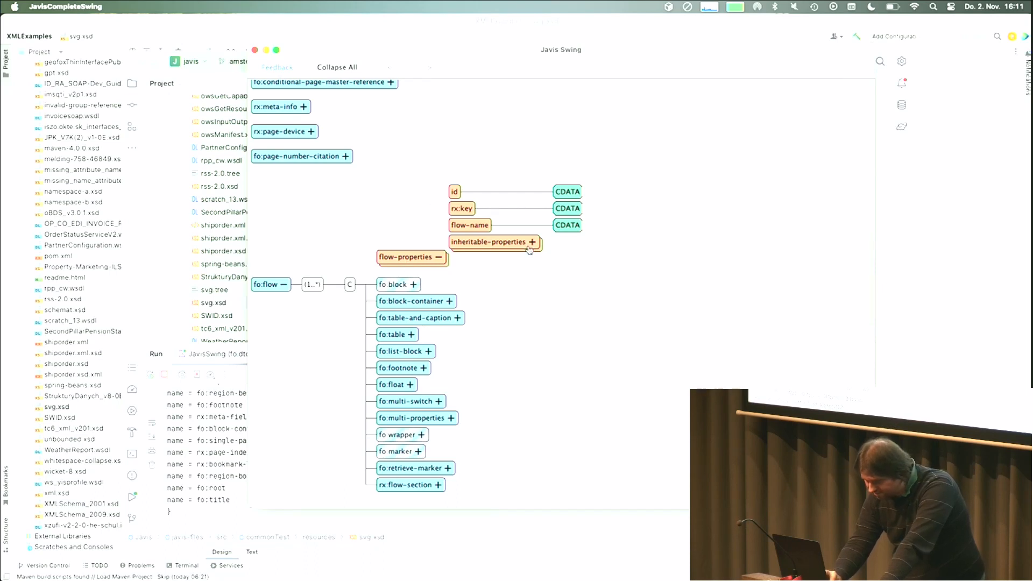
click(533, 241)
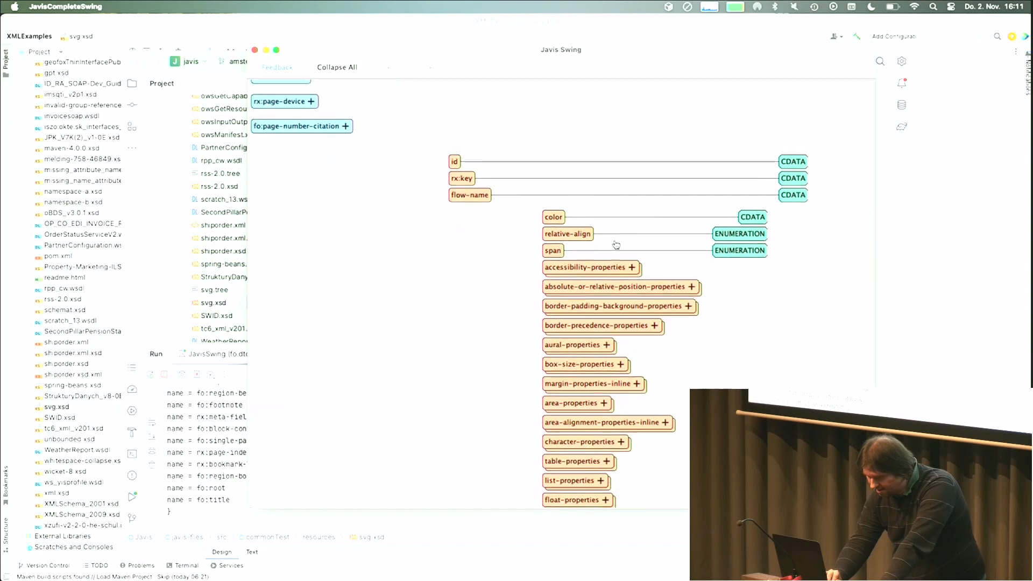
scroll(down, 3)
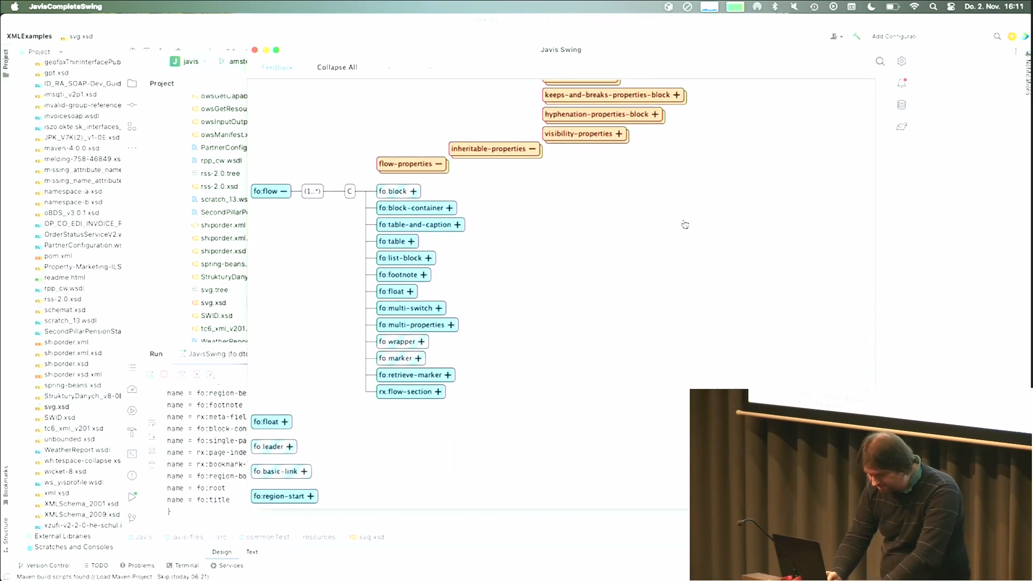
mouse_move(437, 219)
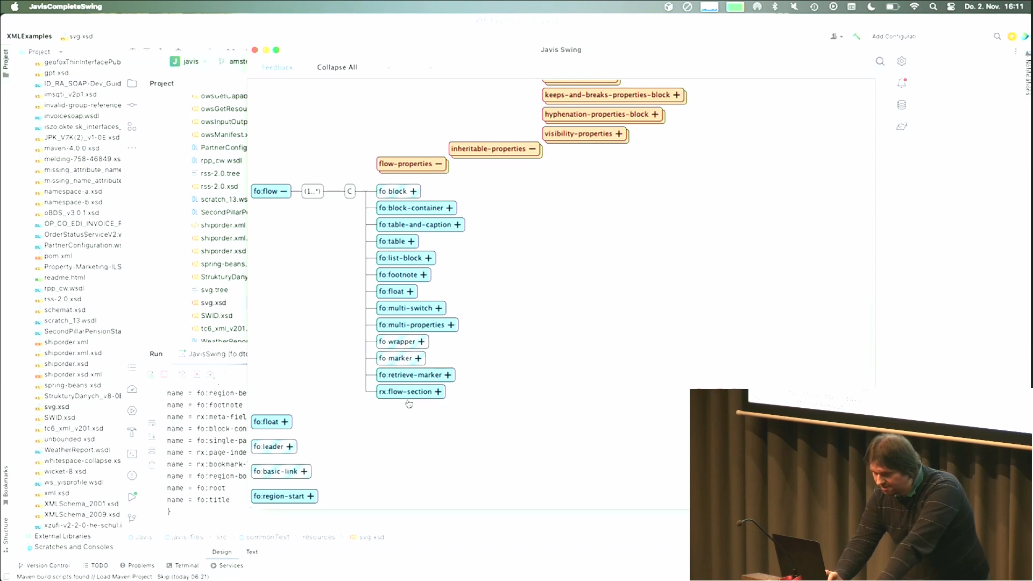
mouse_move(405, 271)
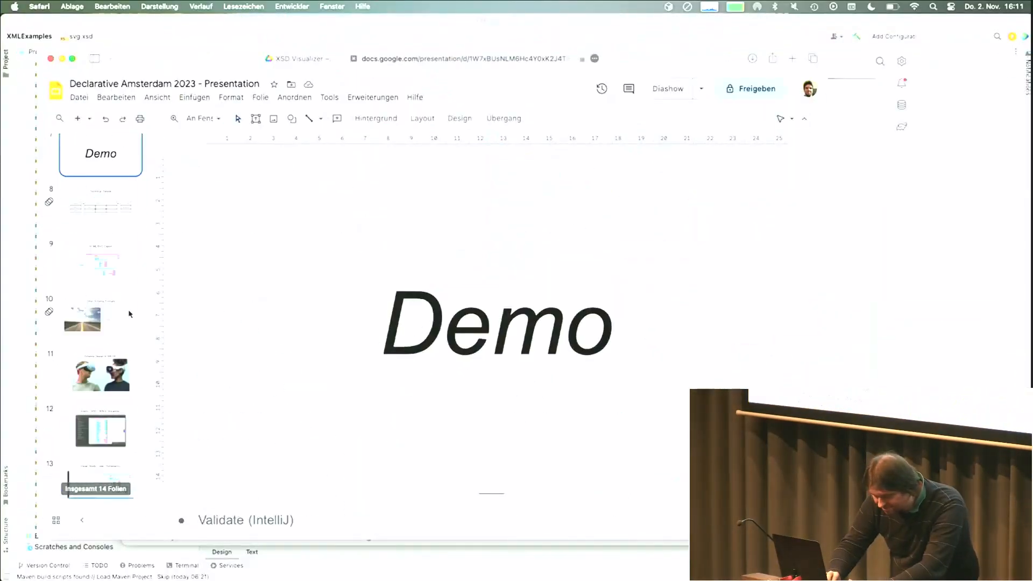
Show the HTML/SVG Export, Other Schema Formats, SchemaViz and Thanks for listening slides.
click(100, 197)
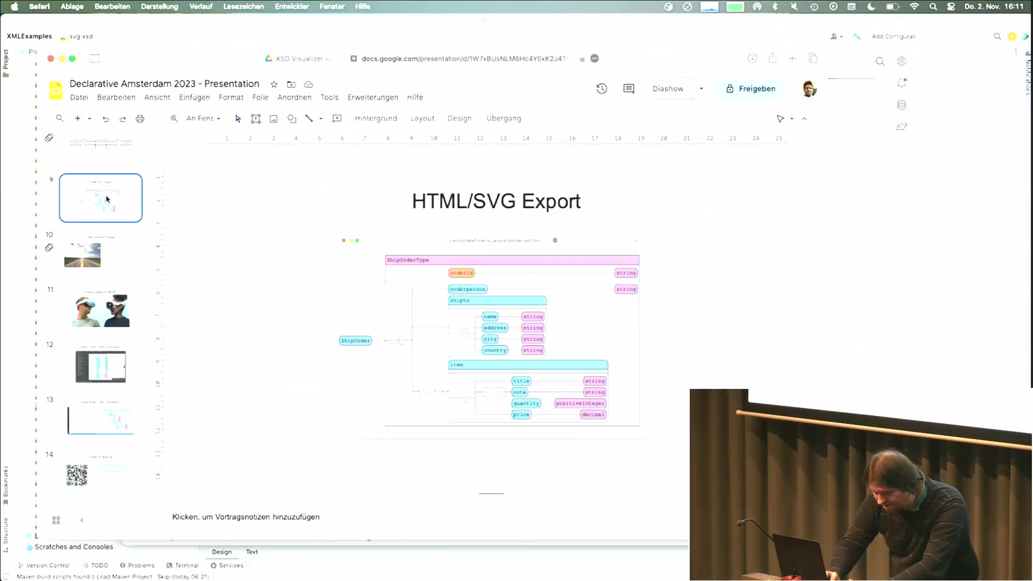
click(100, 253)
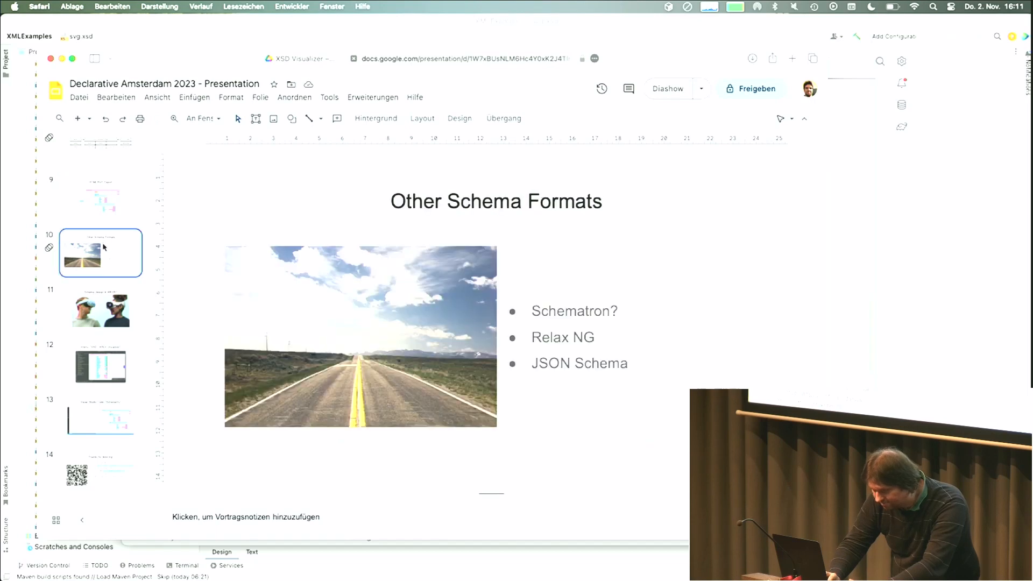
mouse_move(106, 313)
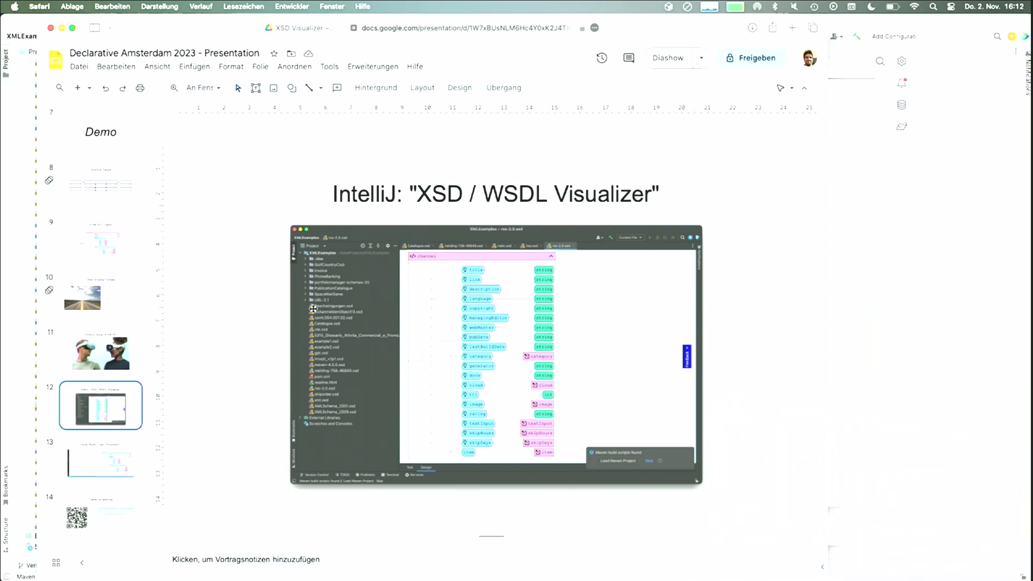
click(100, 460)
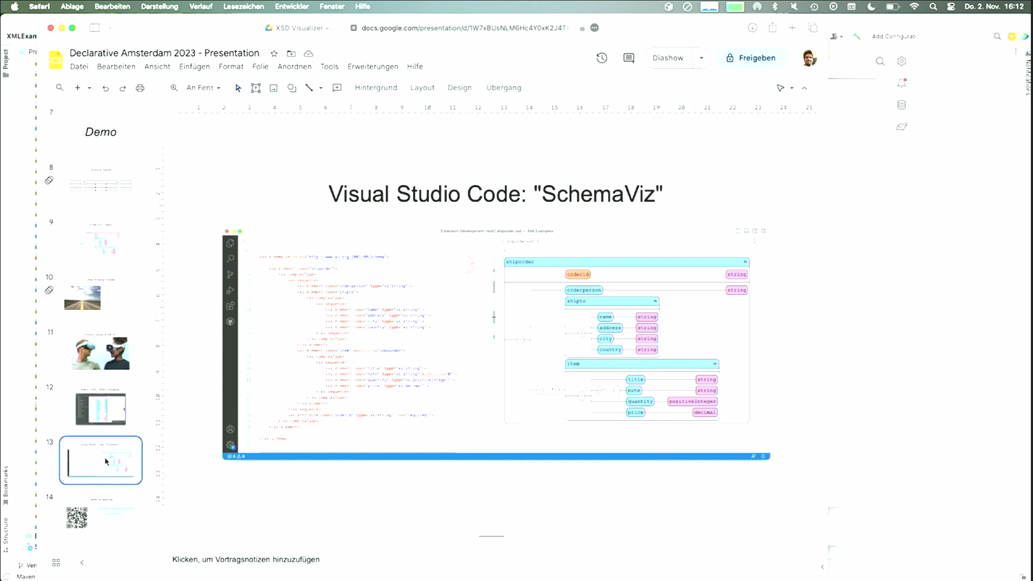
click(100, 516)
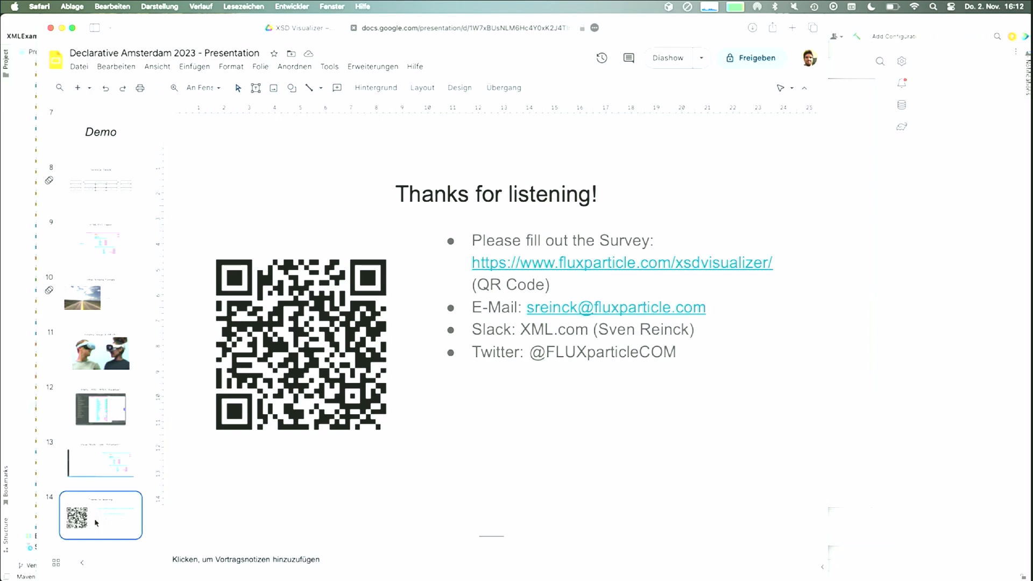
mouse_move(530, 285)
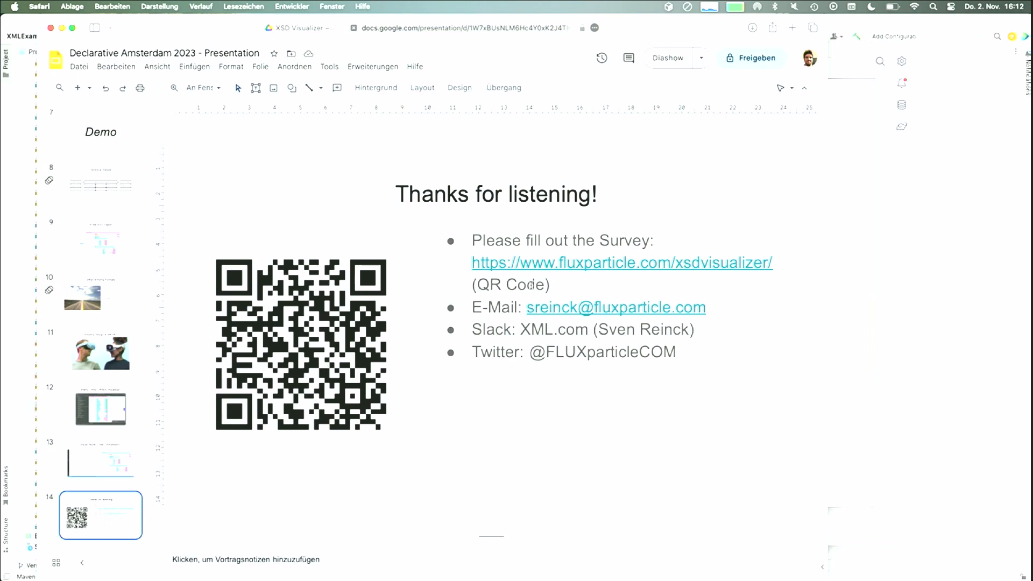